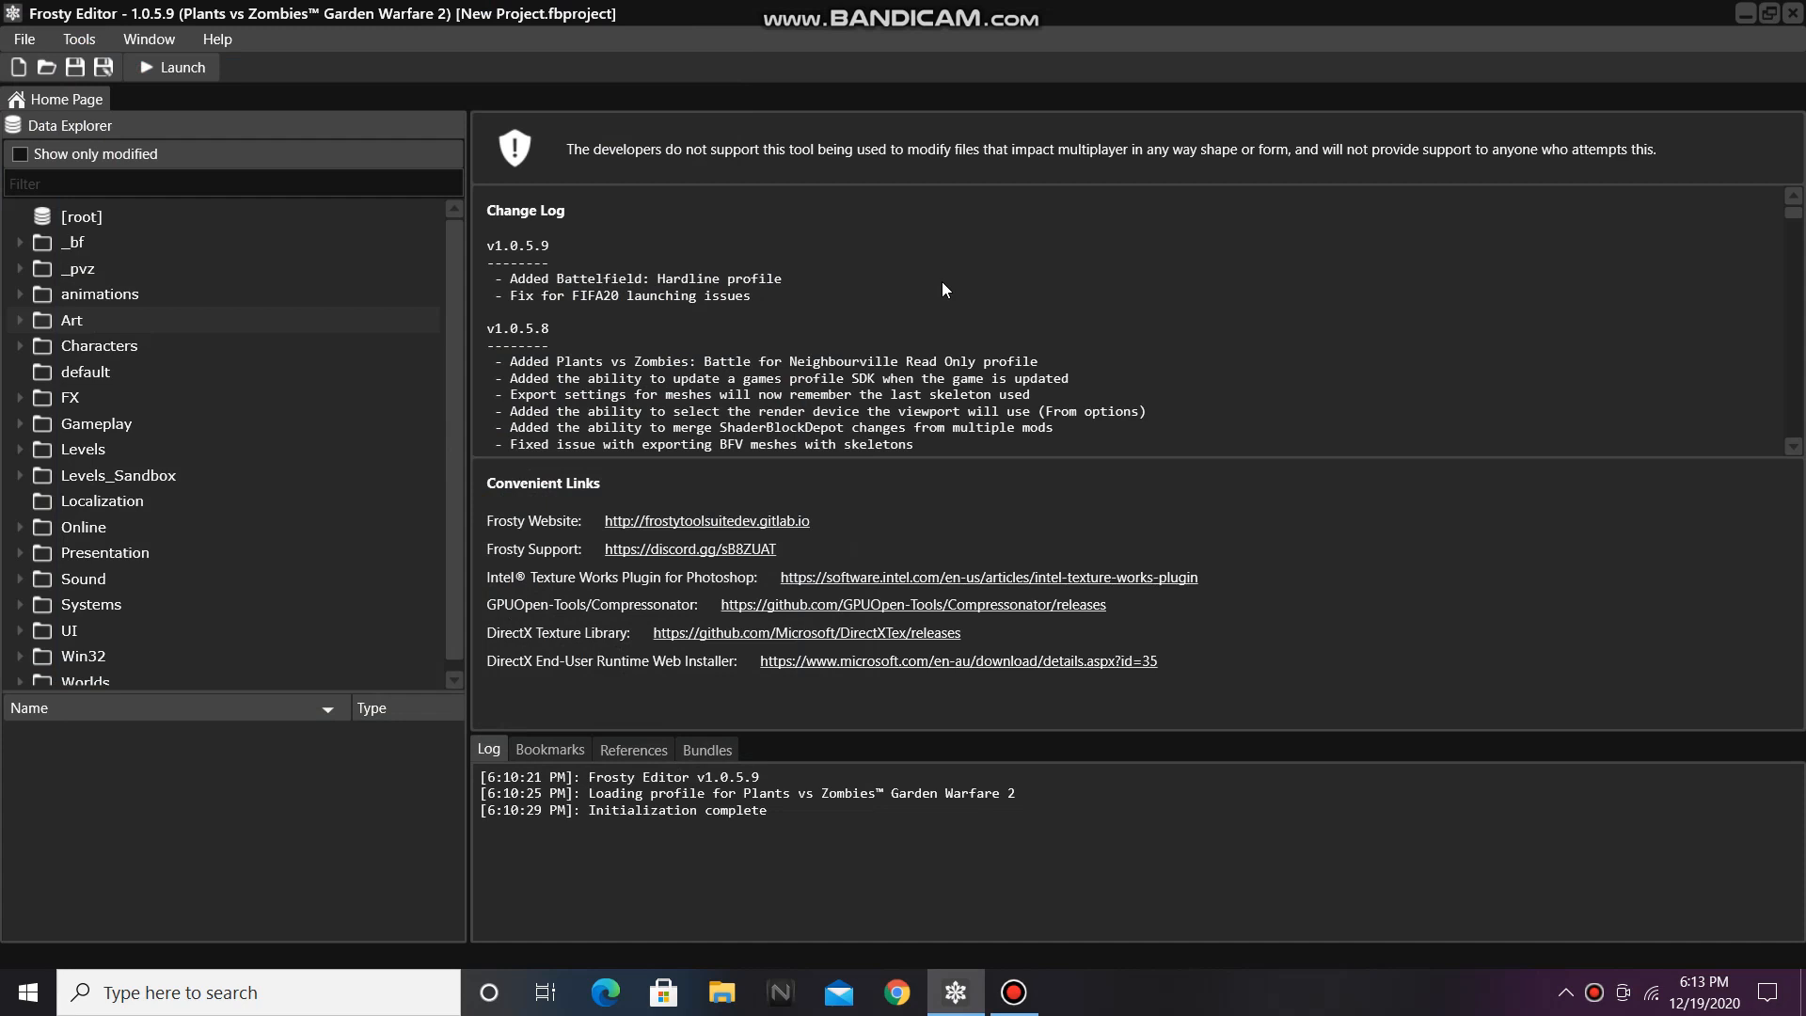
mouse_move(871, 267)
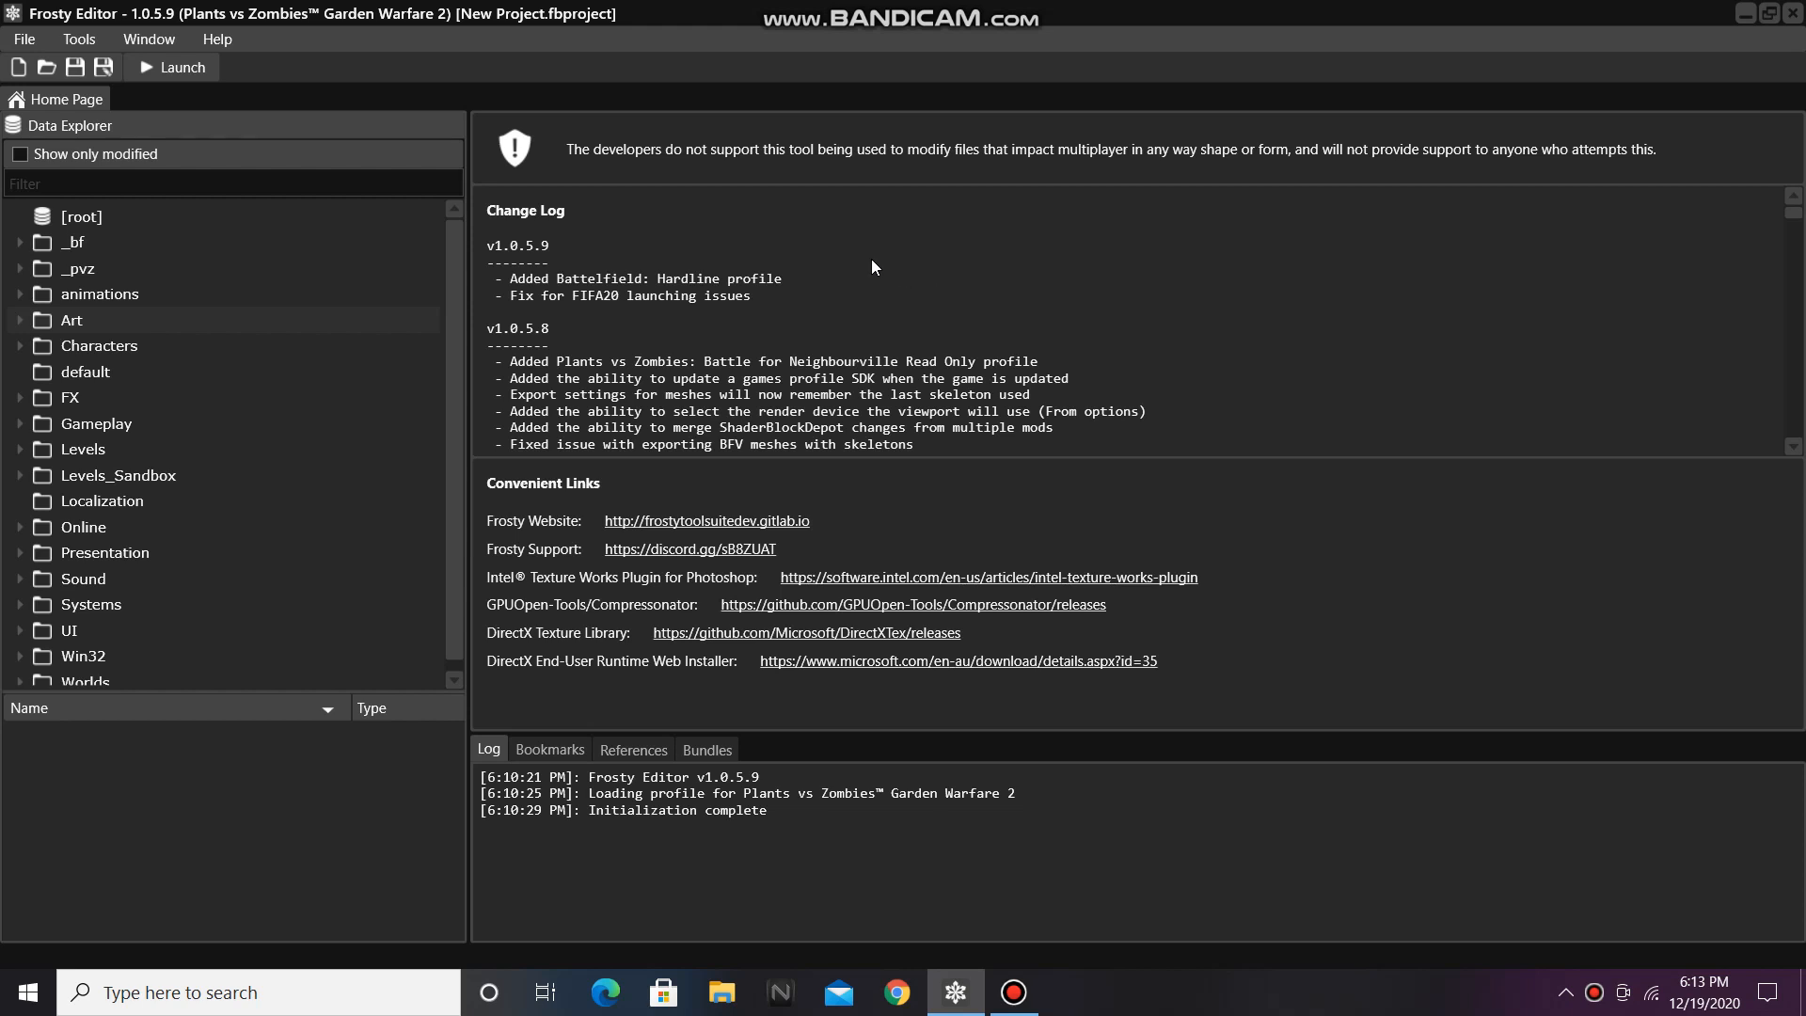
Step: Browse the Data Explorer to Gameplay > Weapons > Common and list the Buffs folder's assets
click(21, 424)
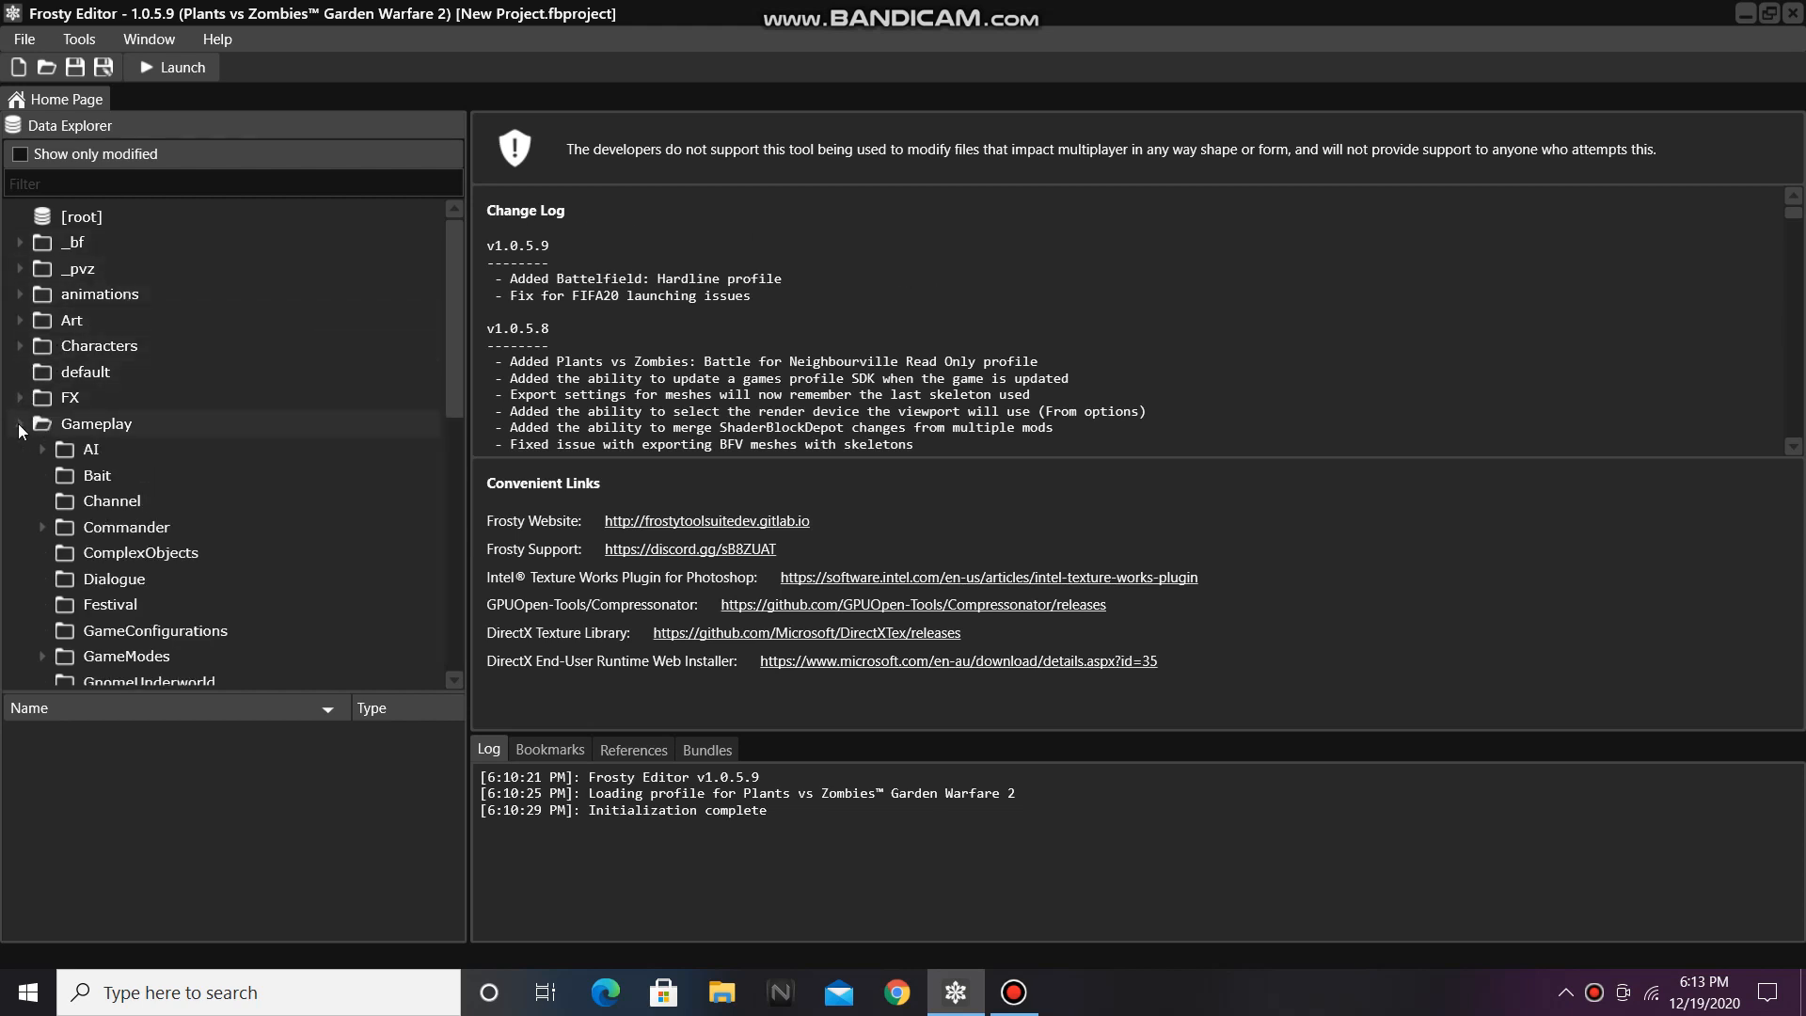
scroll(down, 3)
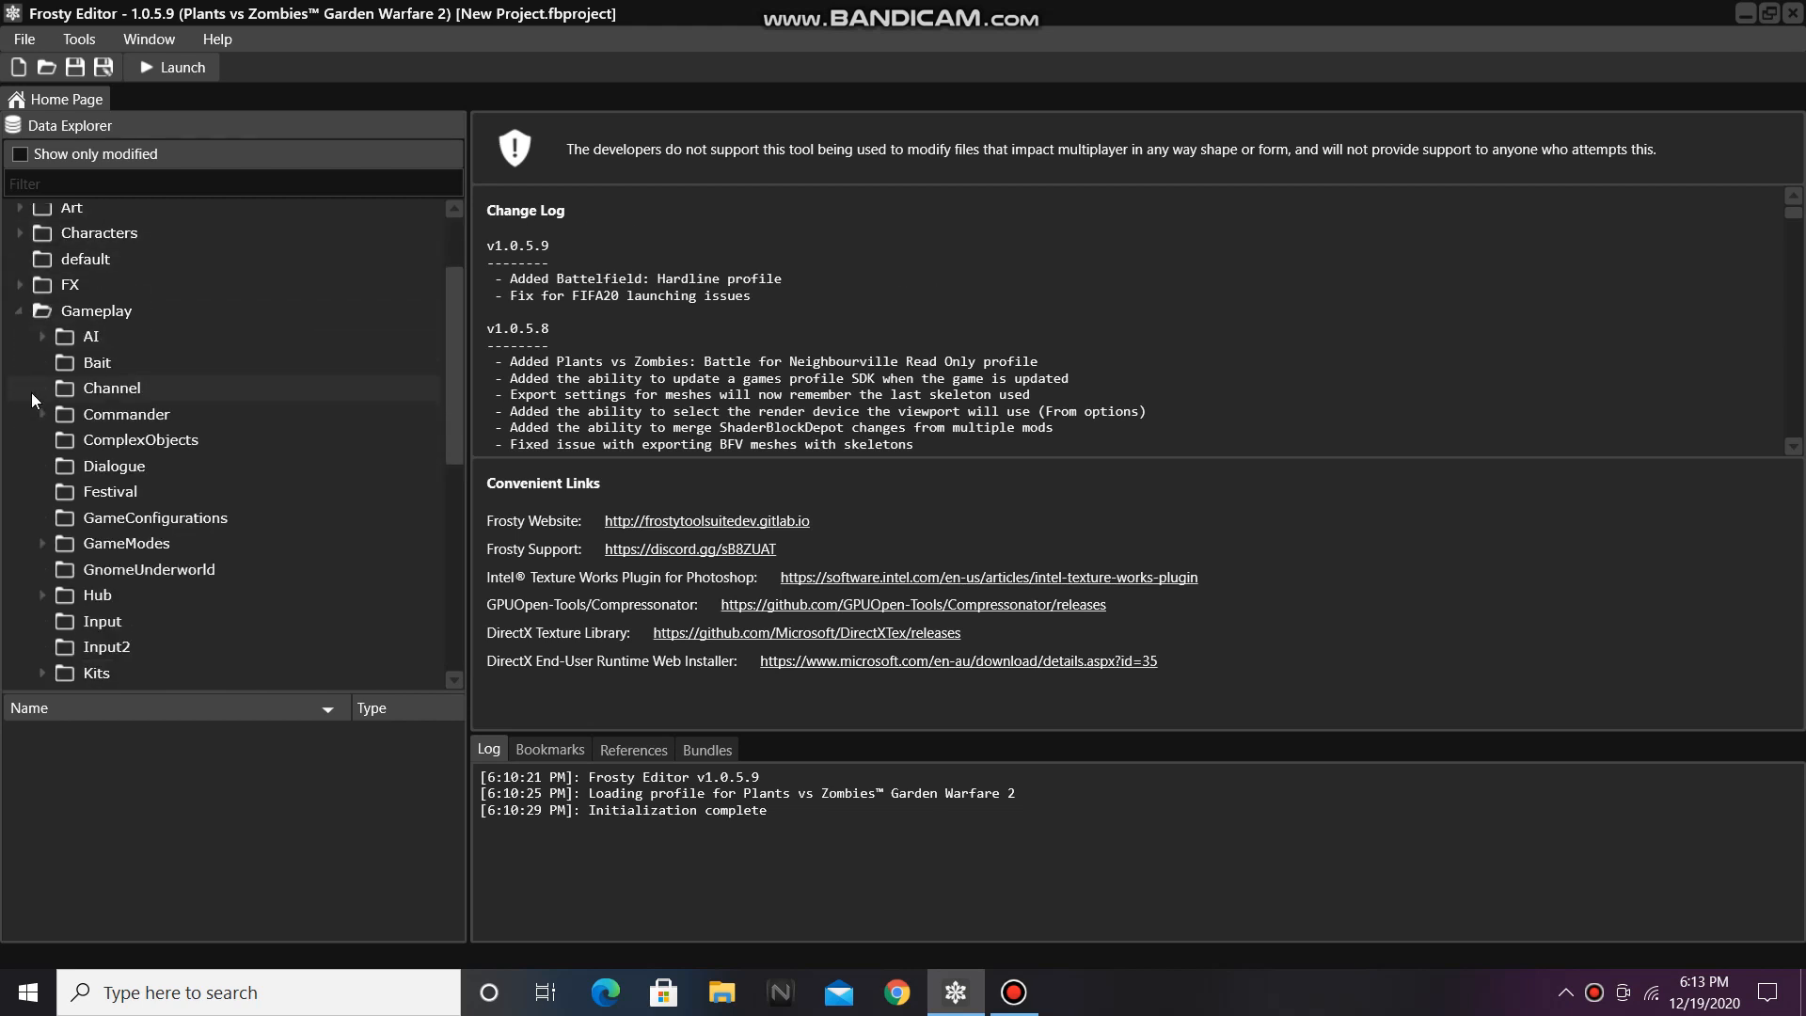
scroll(down, 3)
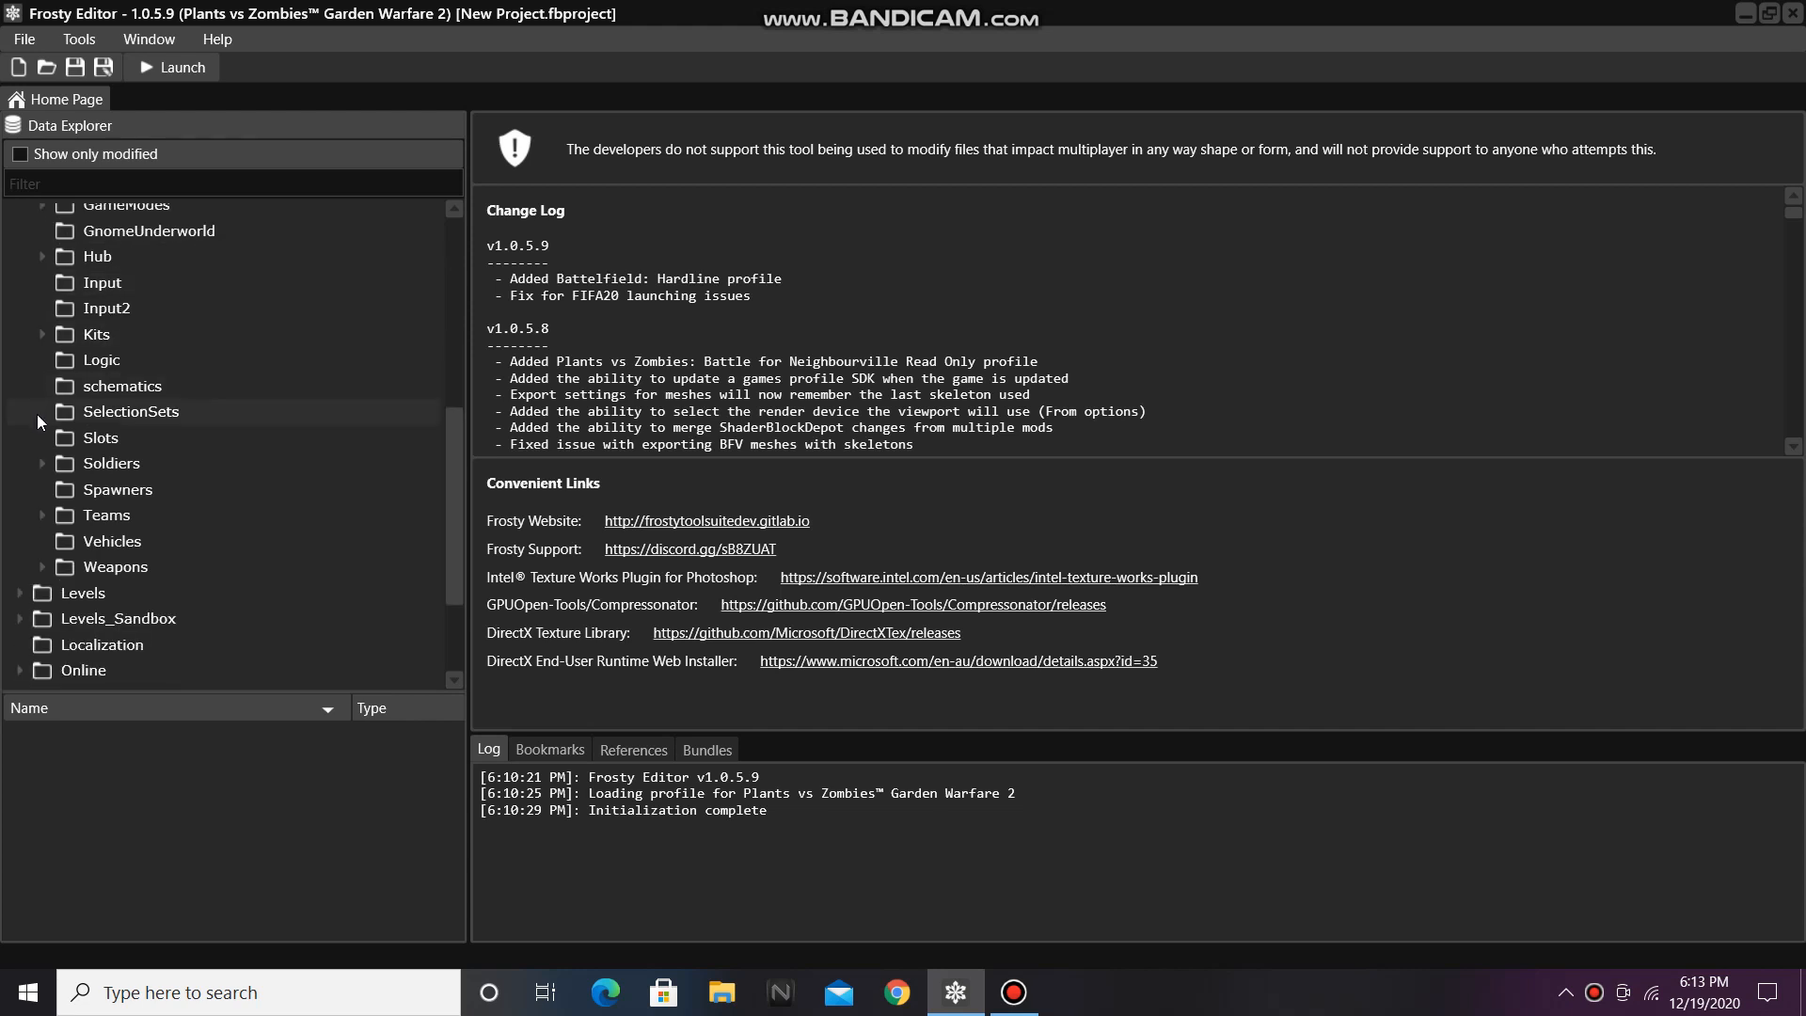
click(41, 566)
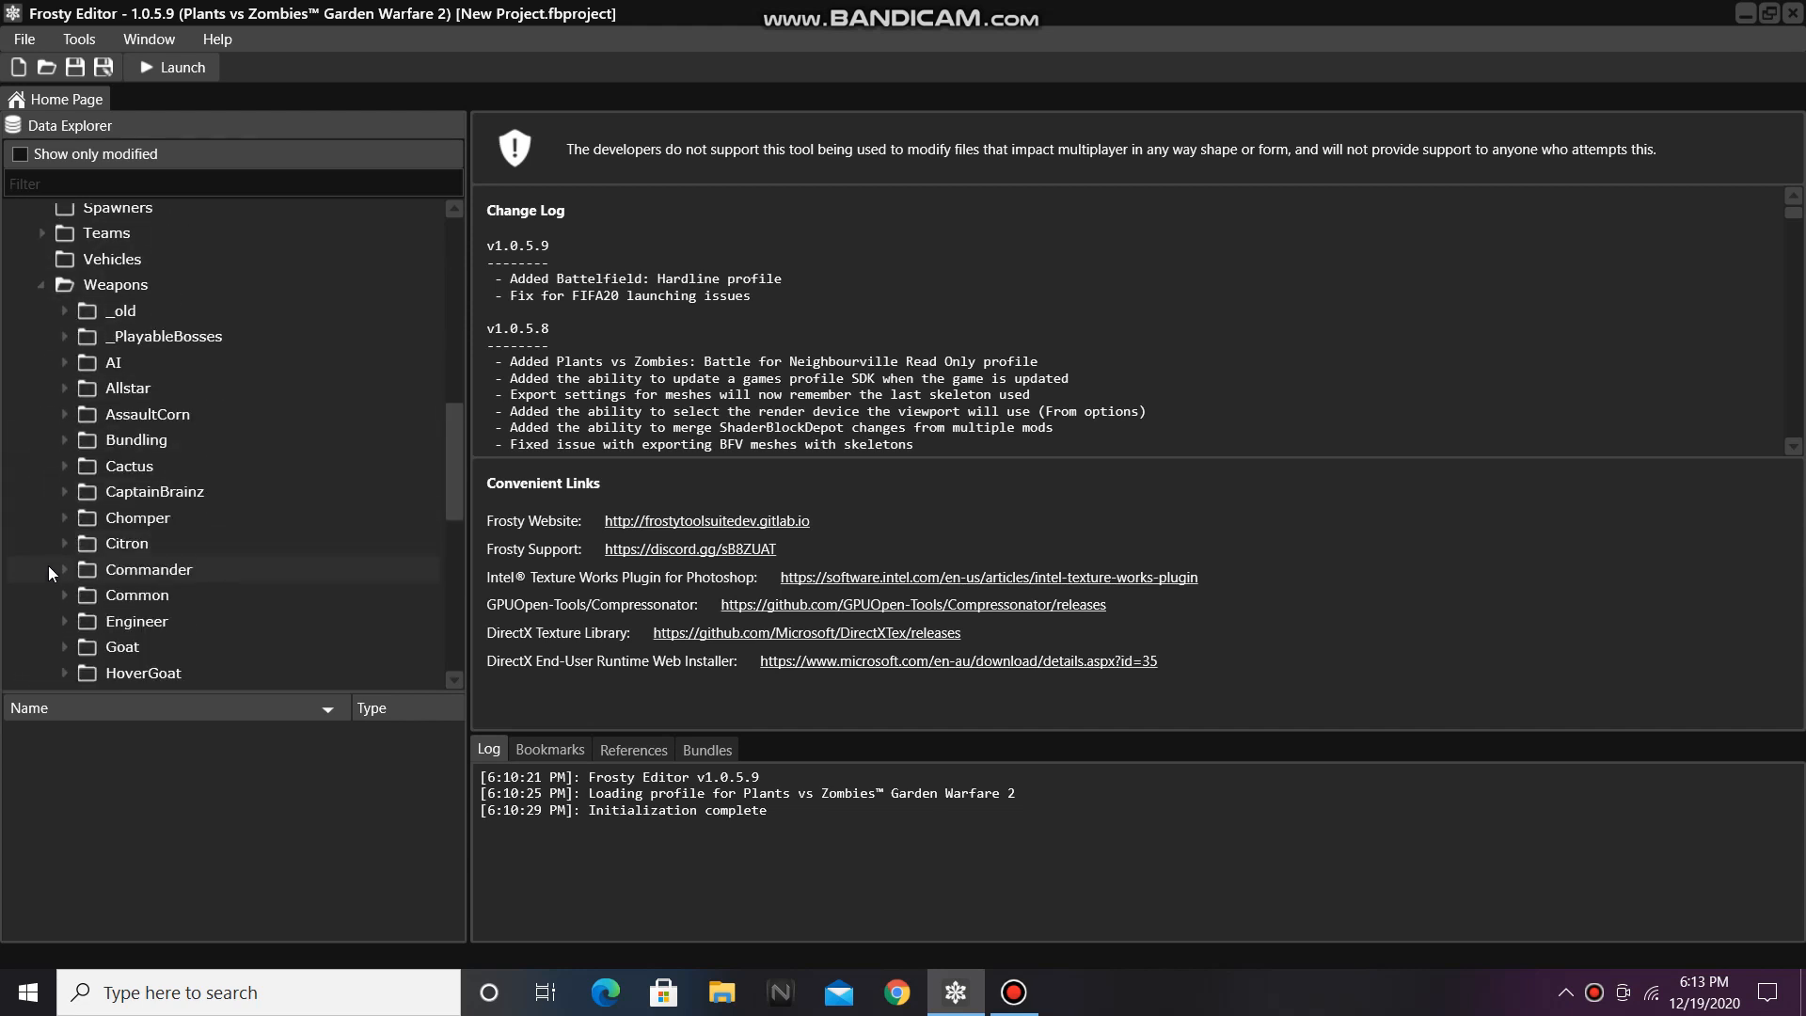
click(66, 595)
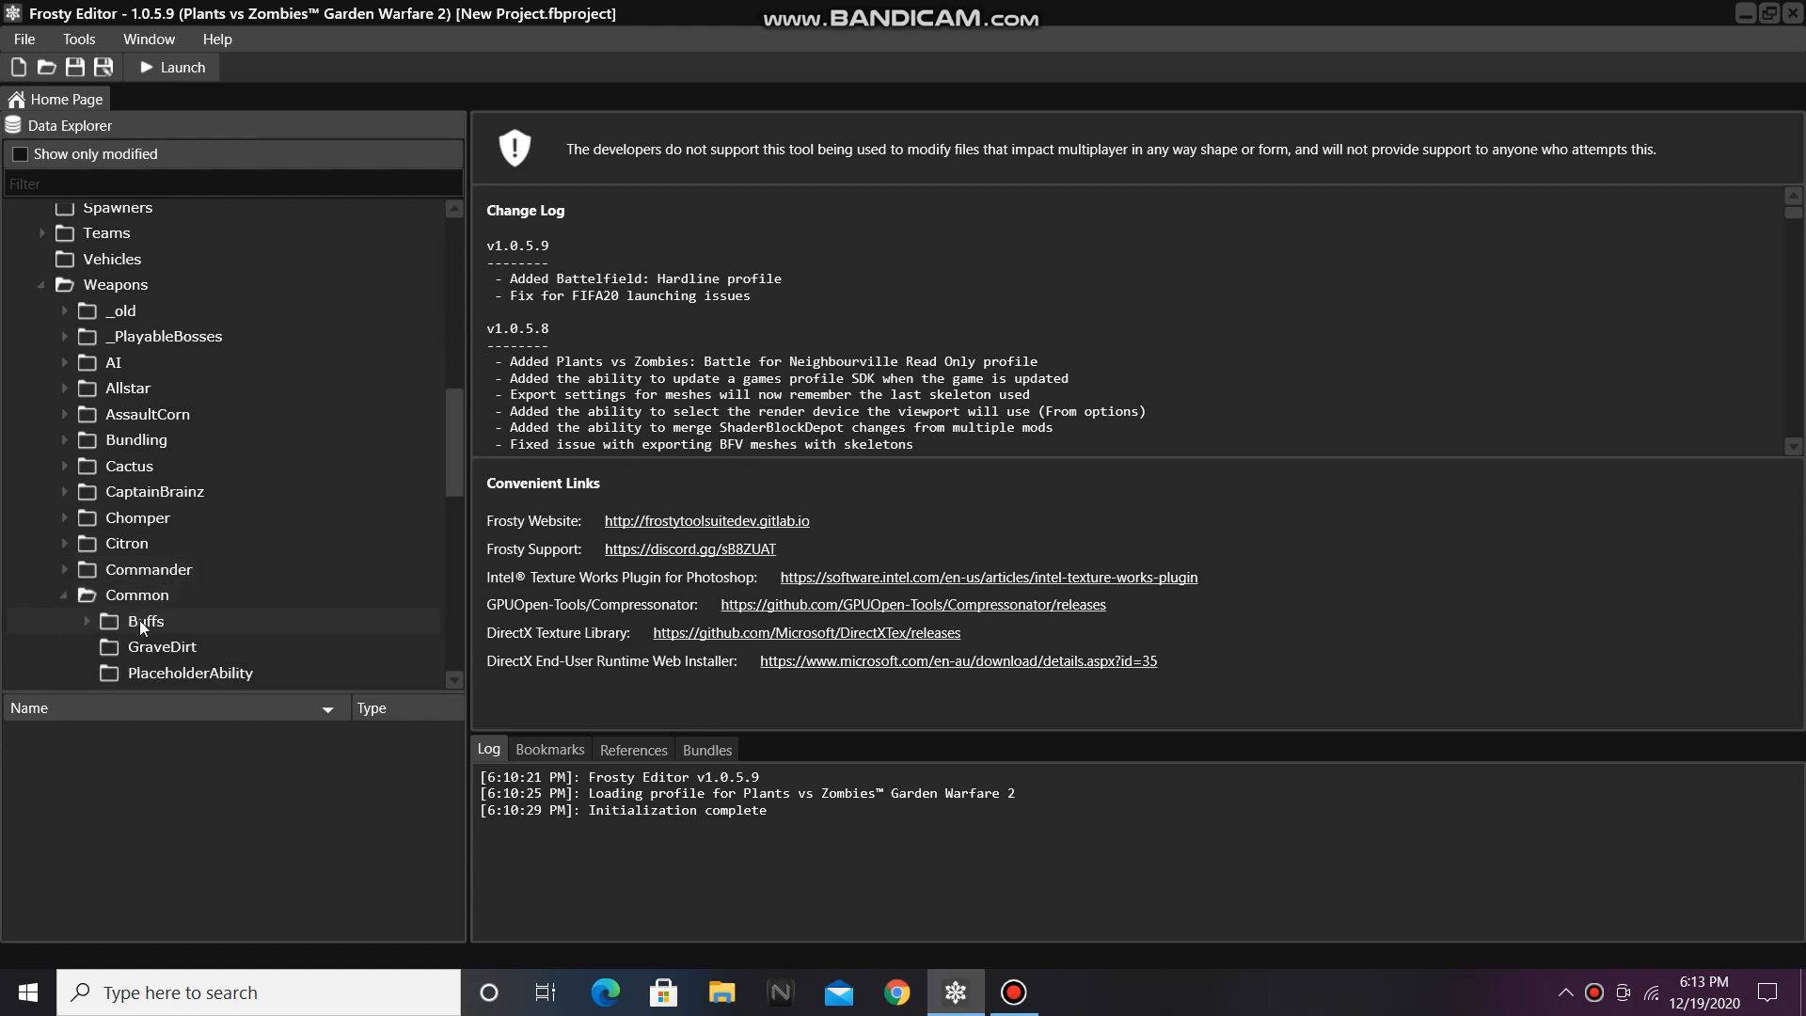
click(147, 620)
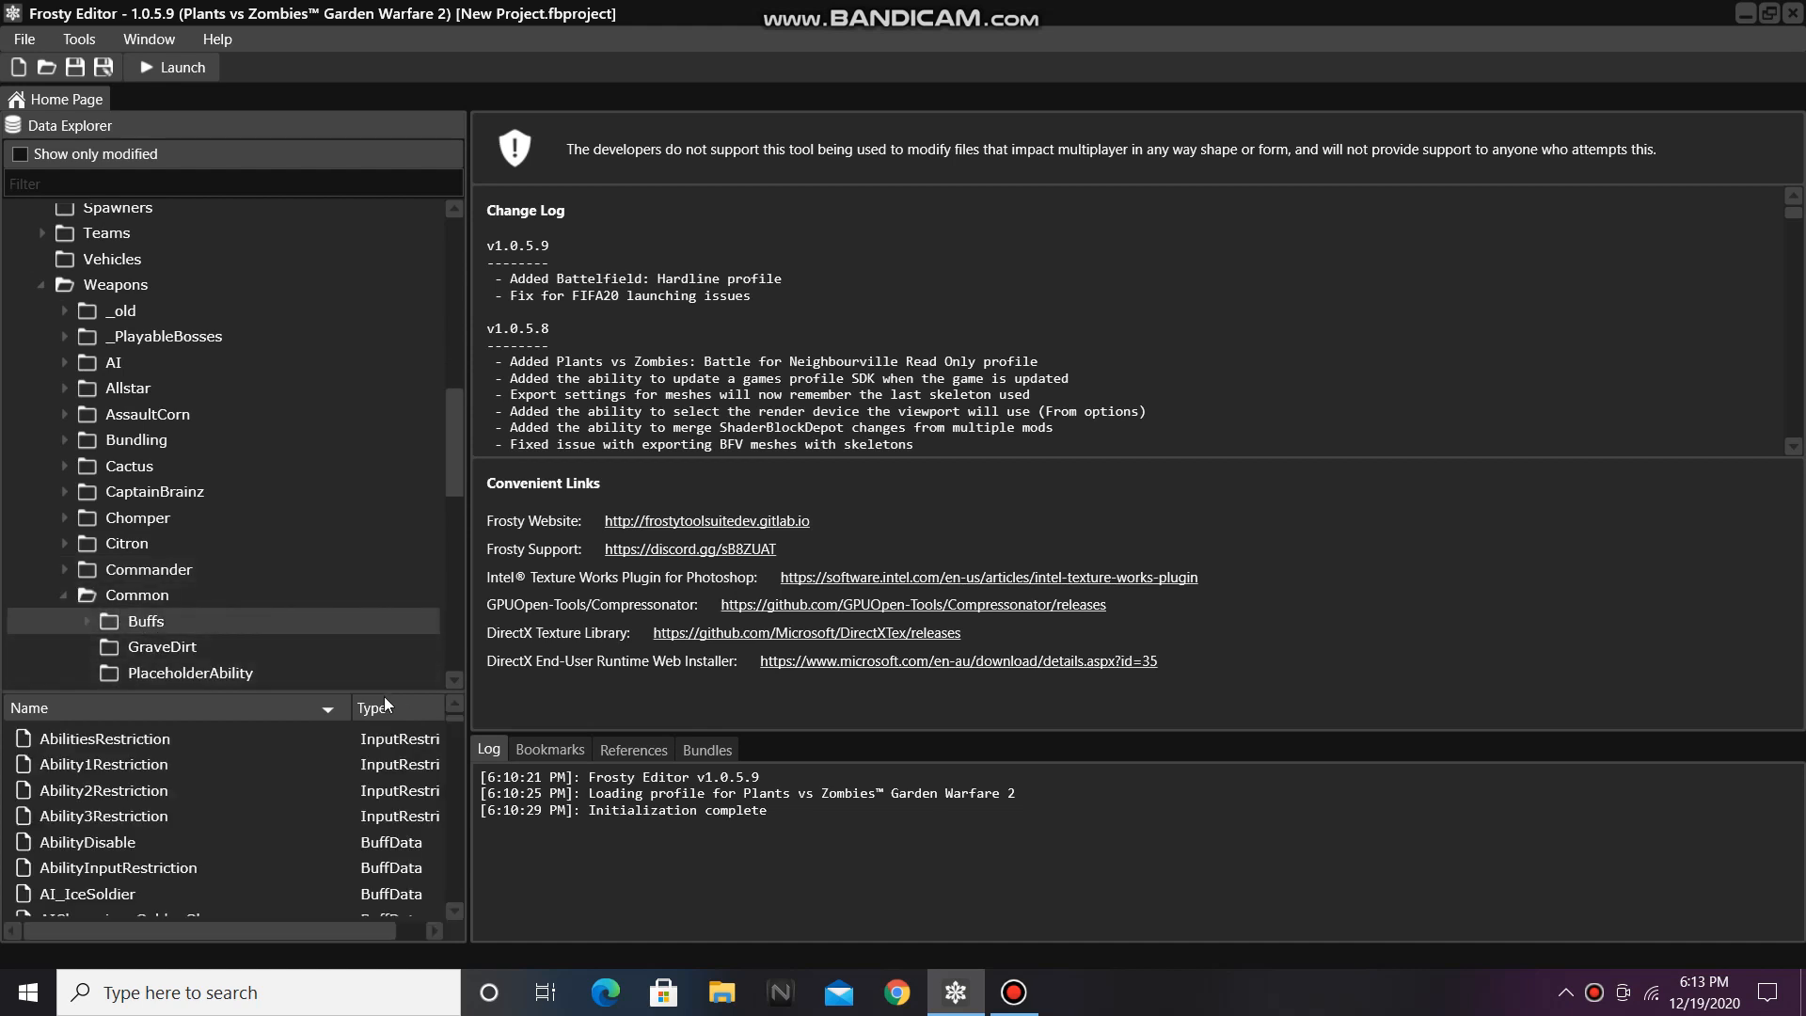
mouse_move(453, 727)
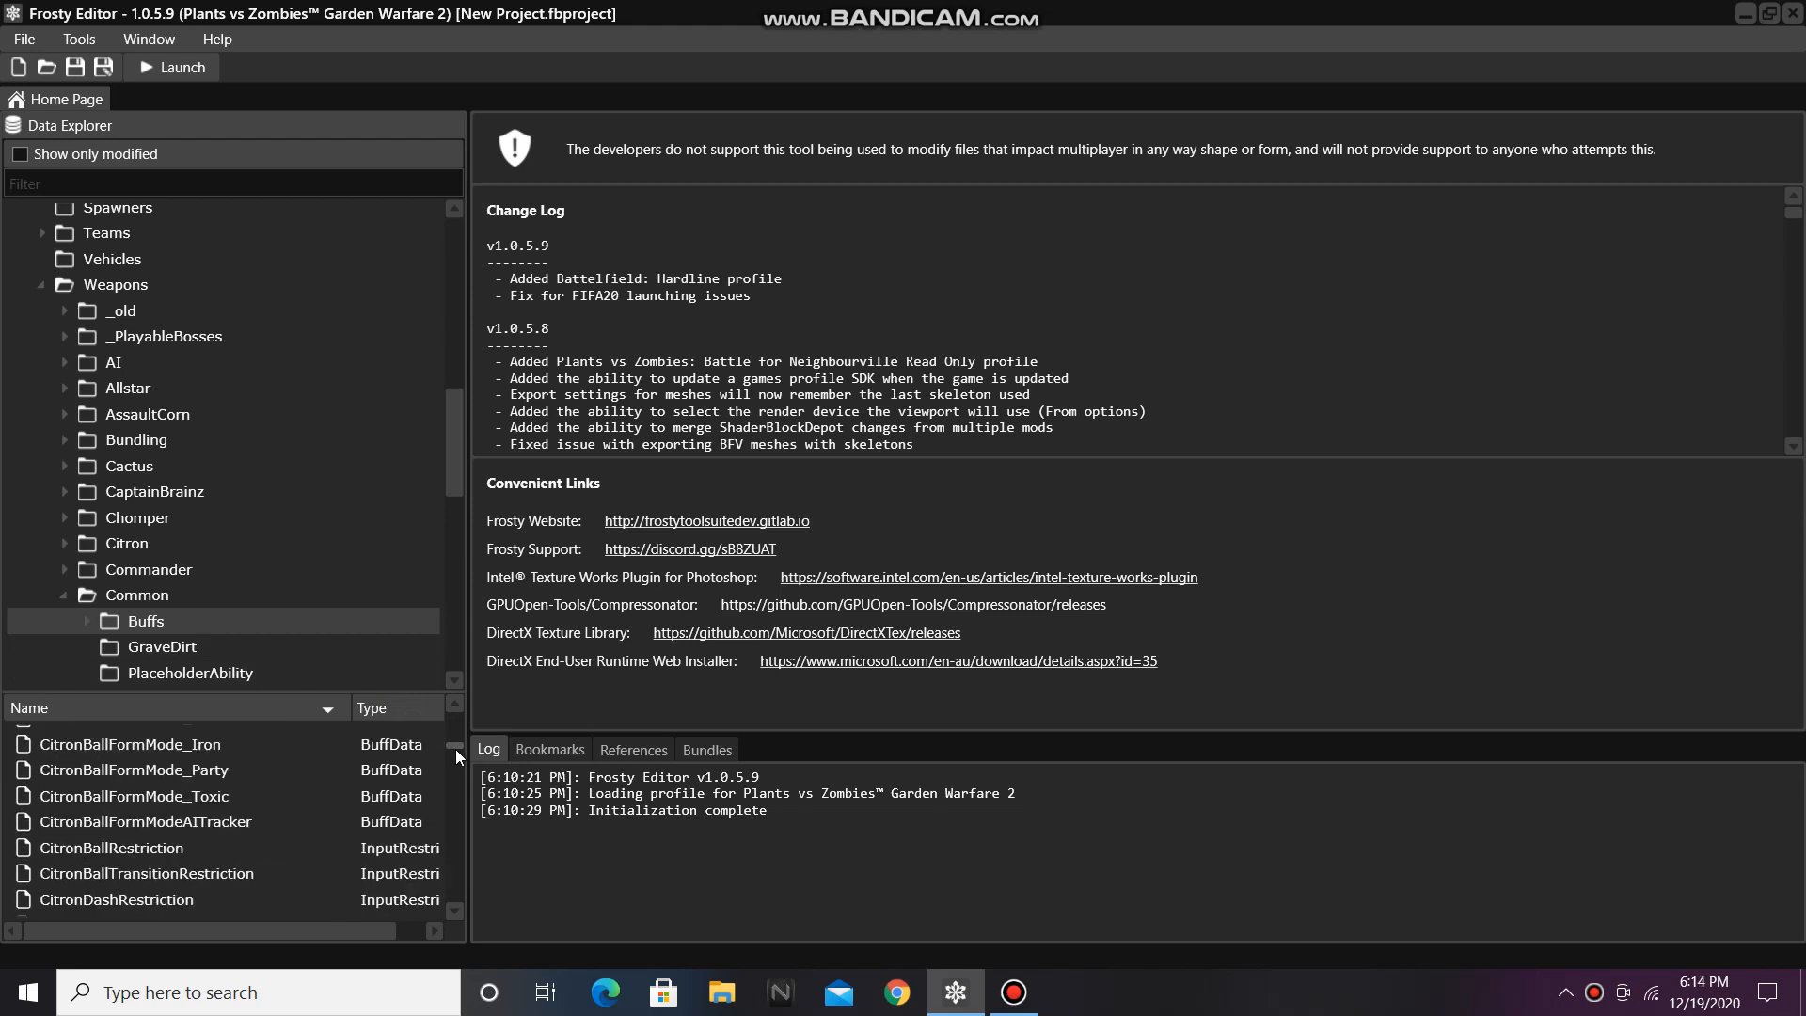
Step: Locate and select the TurboJackhammerMode buff in the asset list
scroll(down, 3)
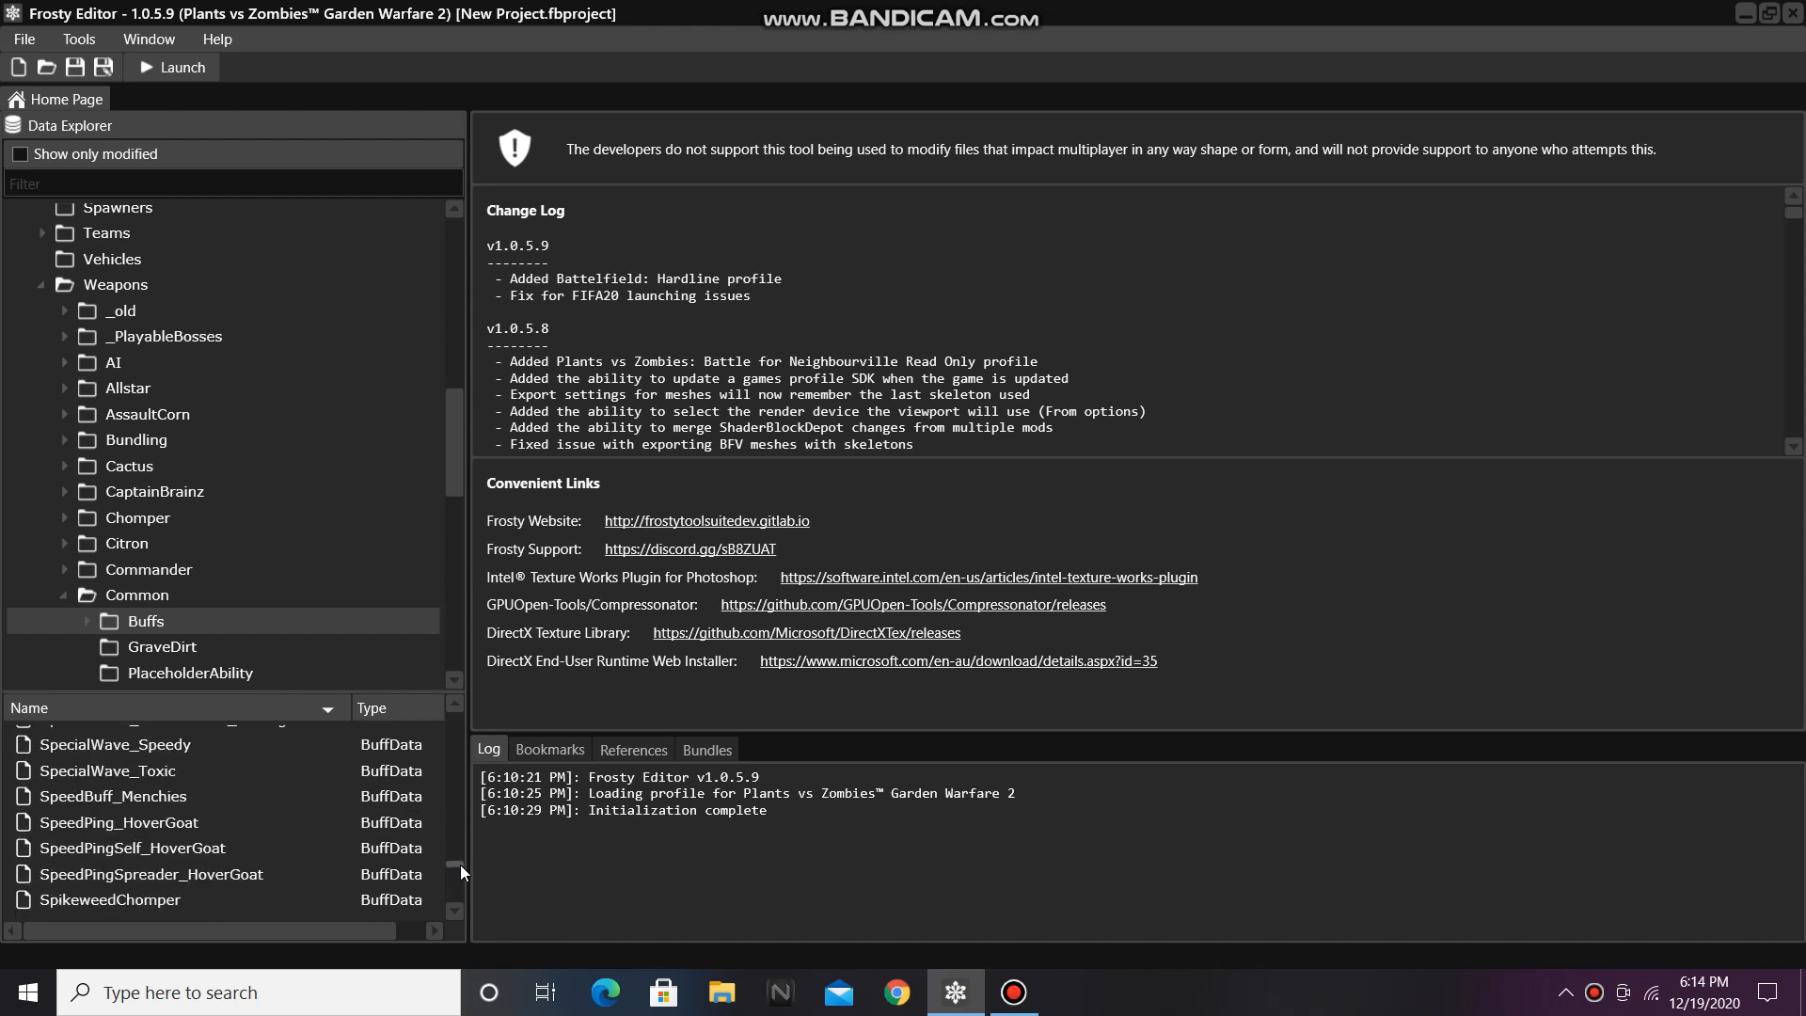
scroll(down, 3)
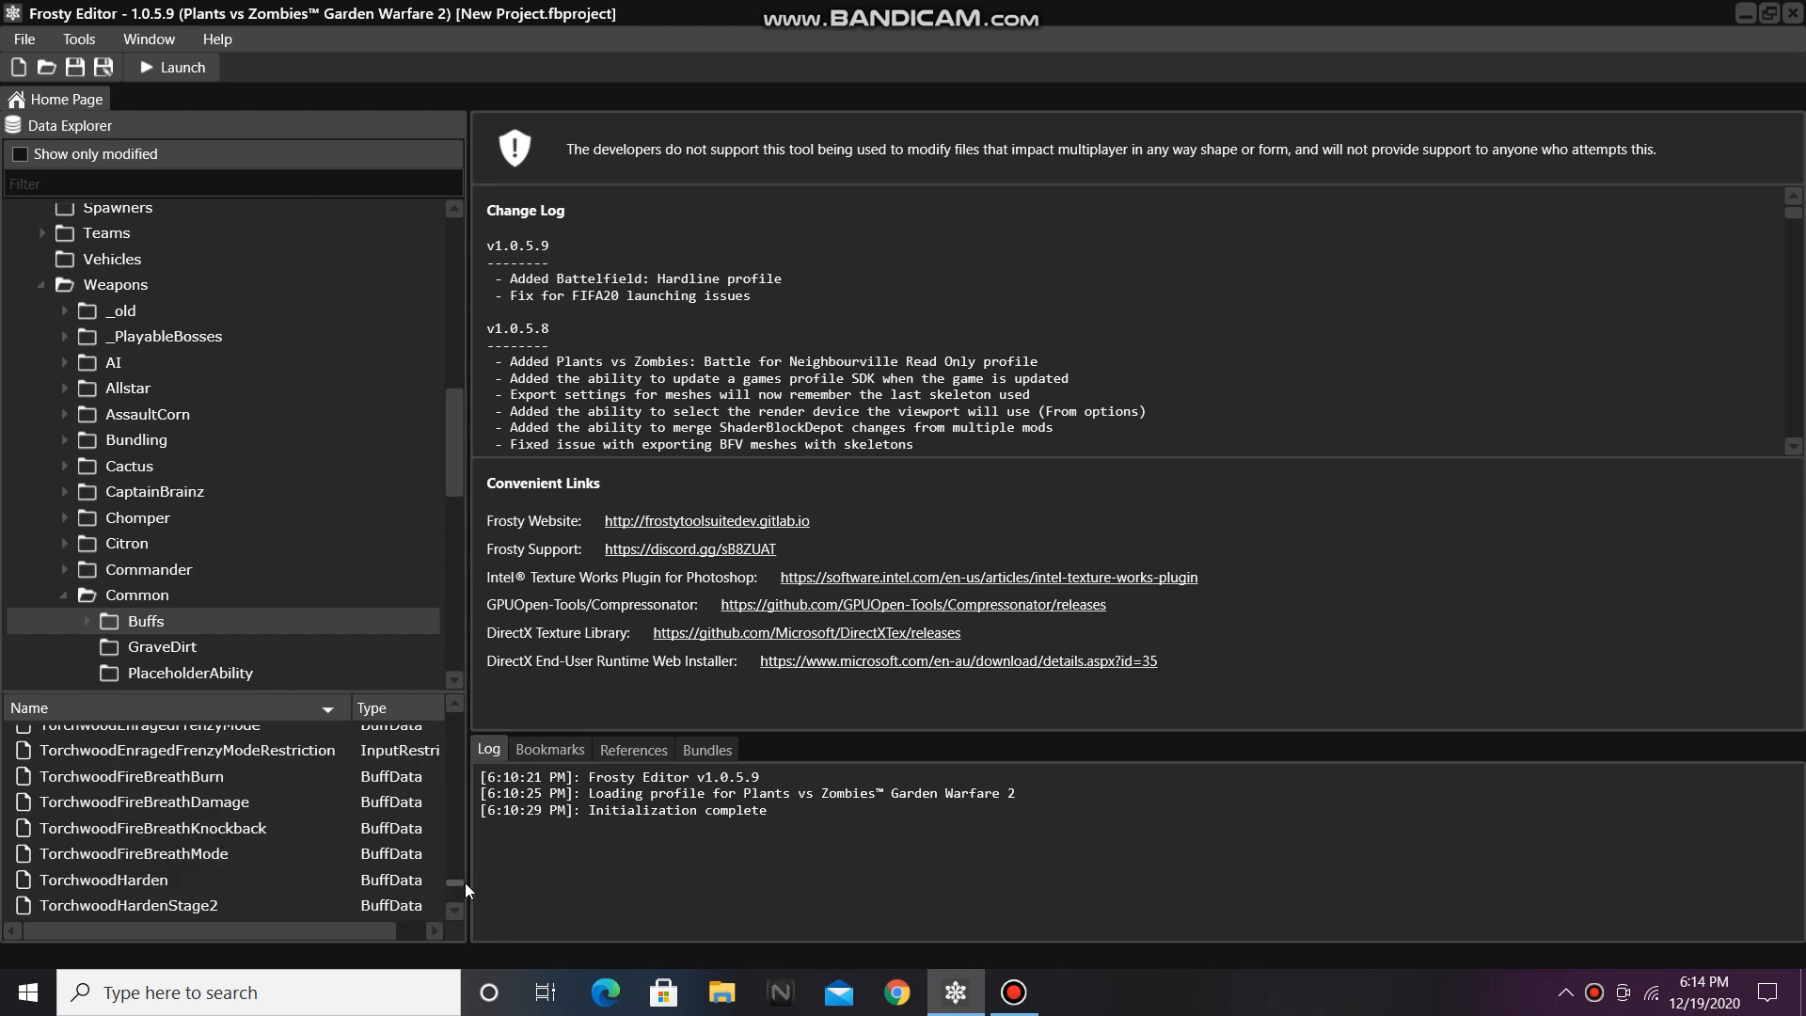
scroll(down, 3)
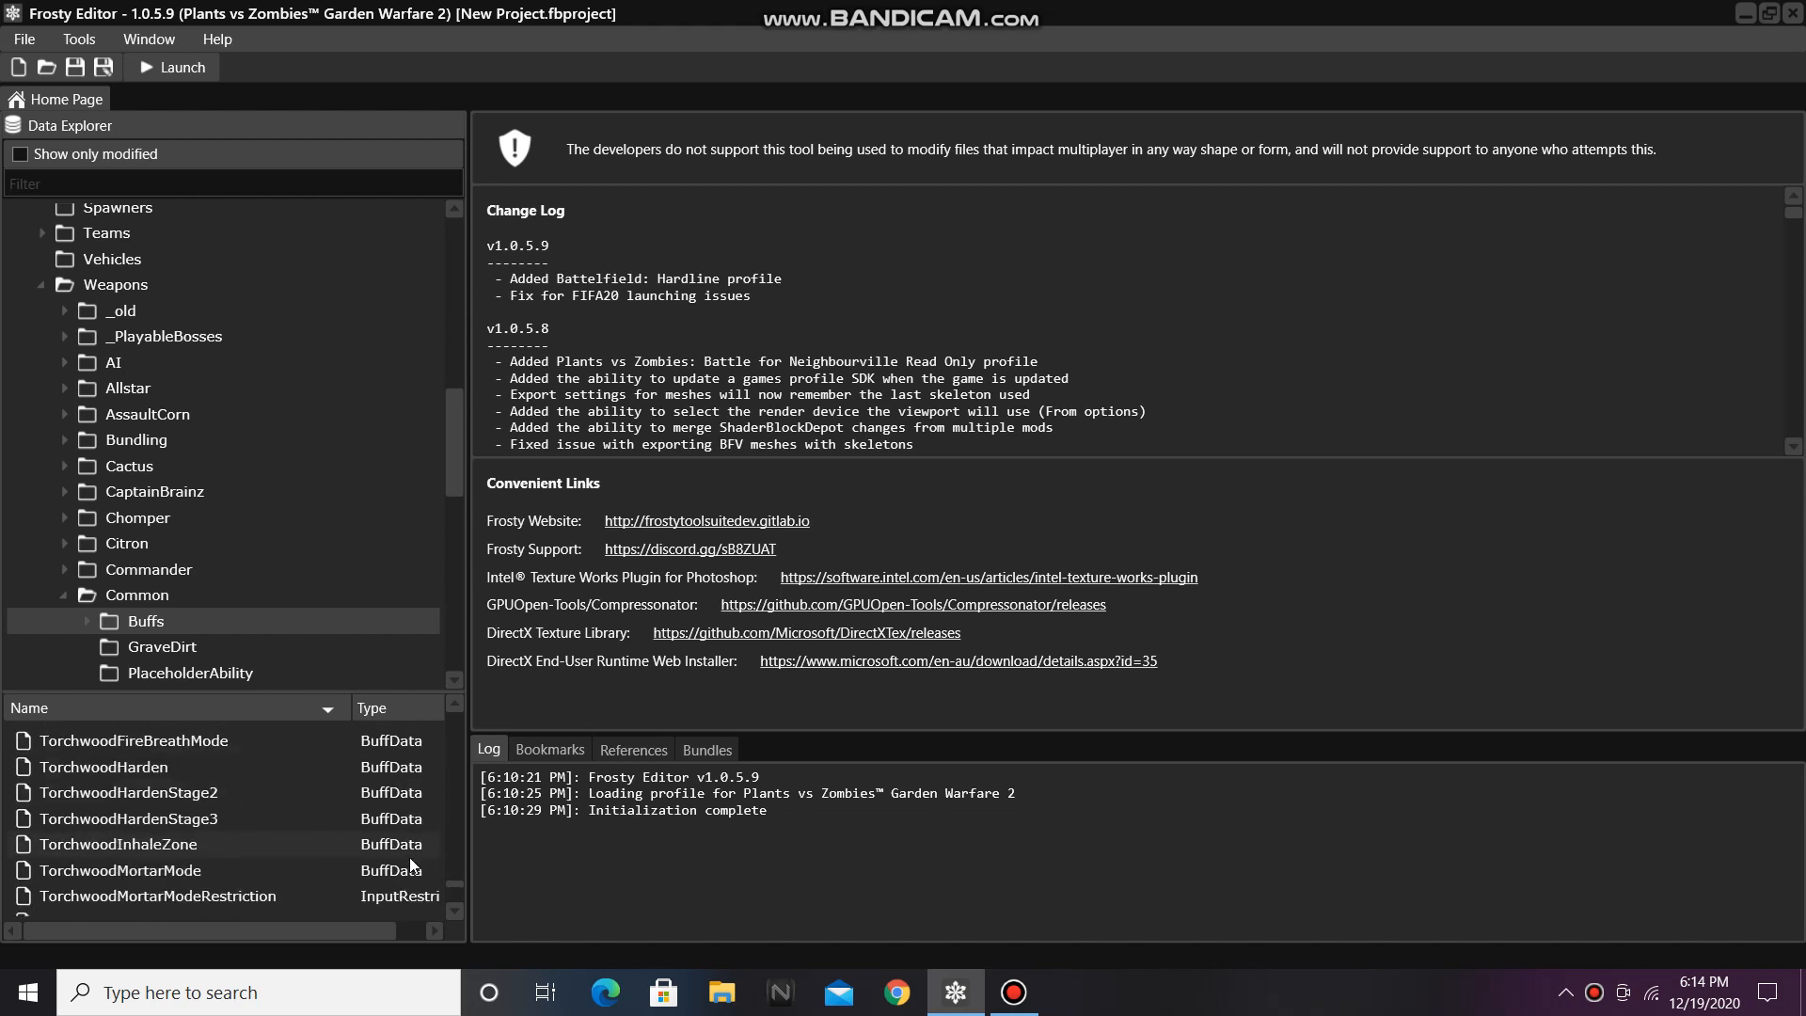
scroll(down, 3)
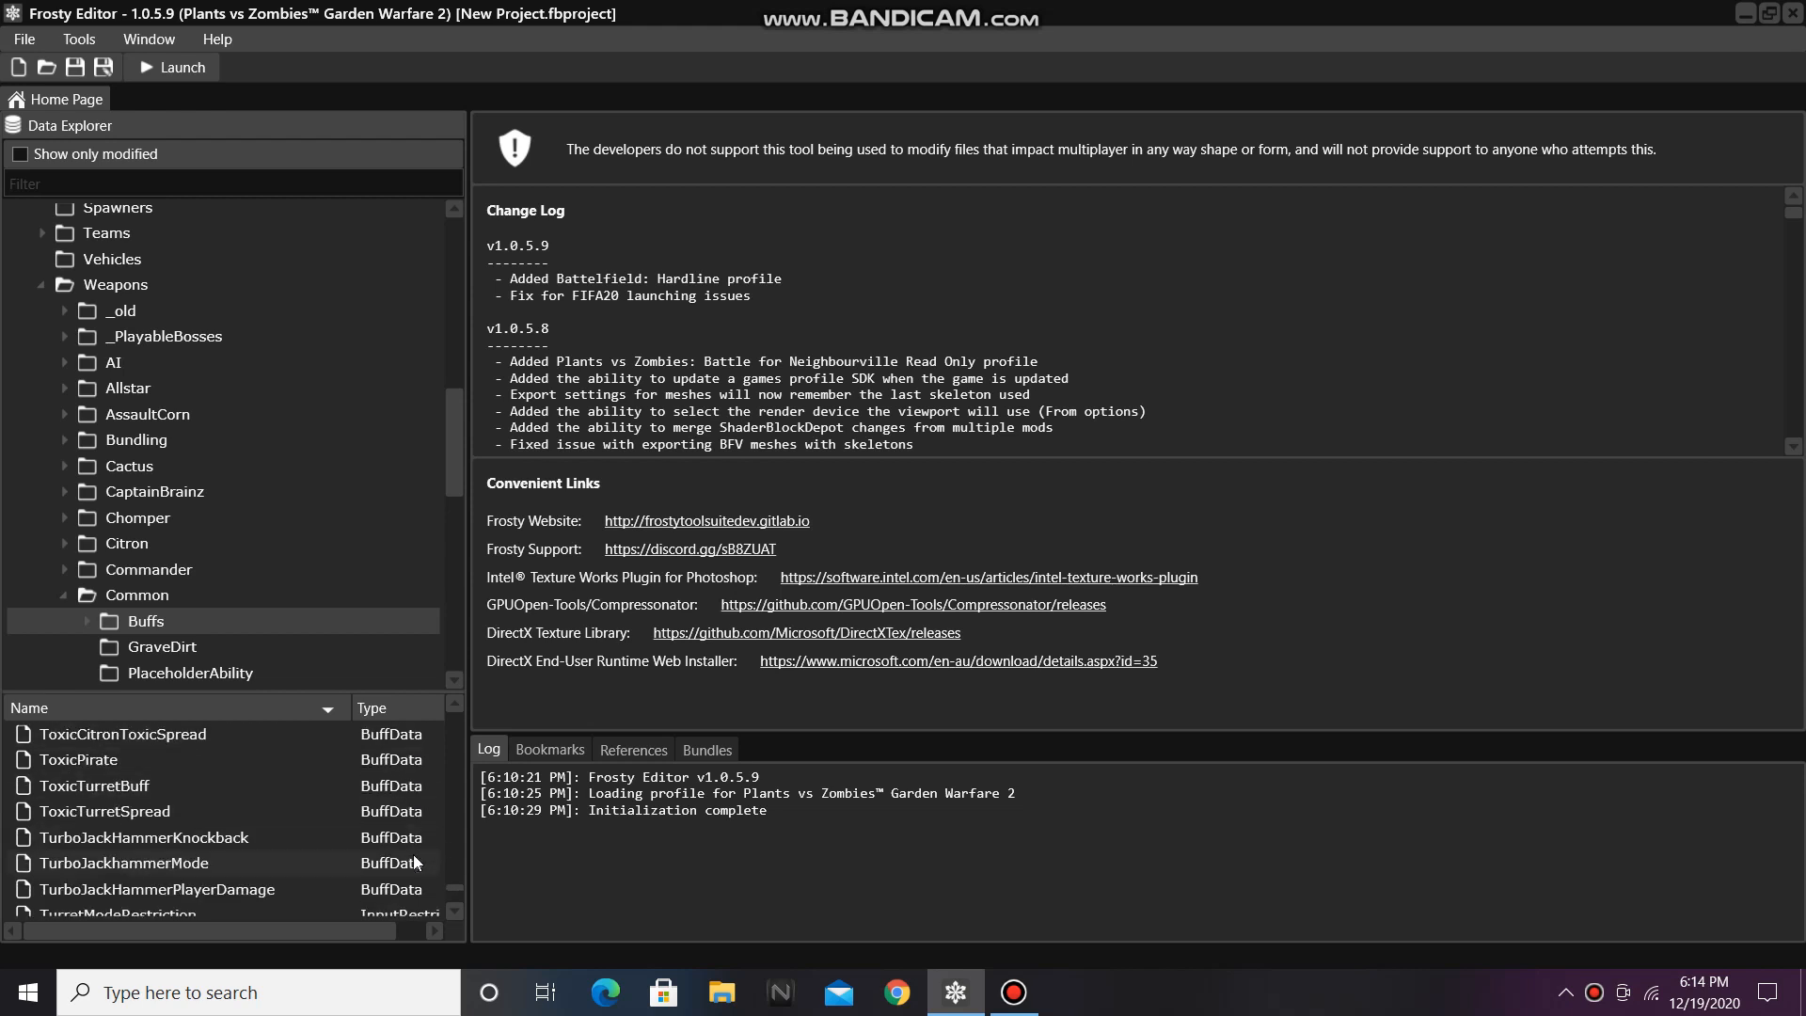
click(124, 864)
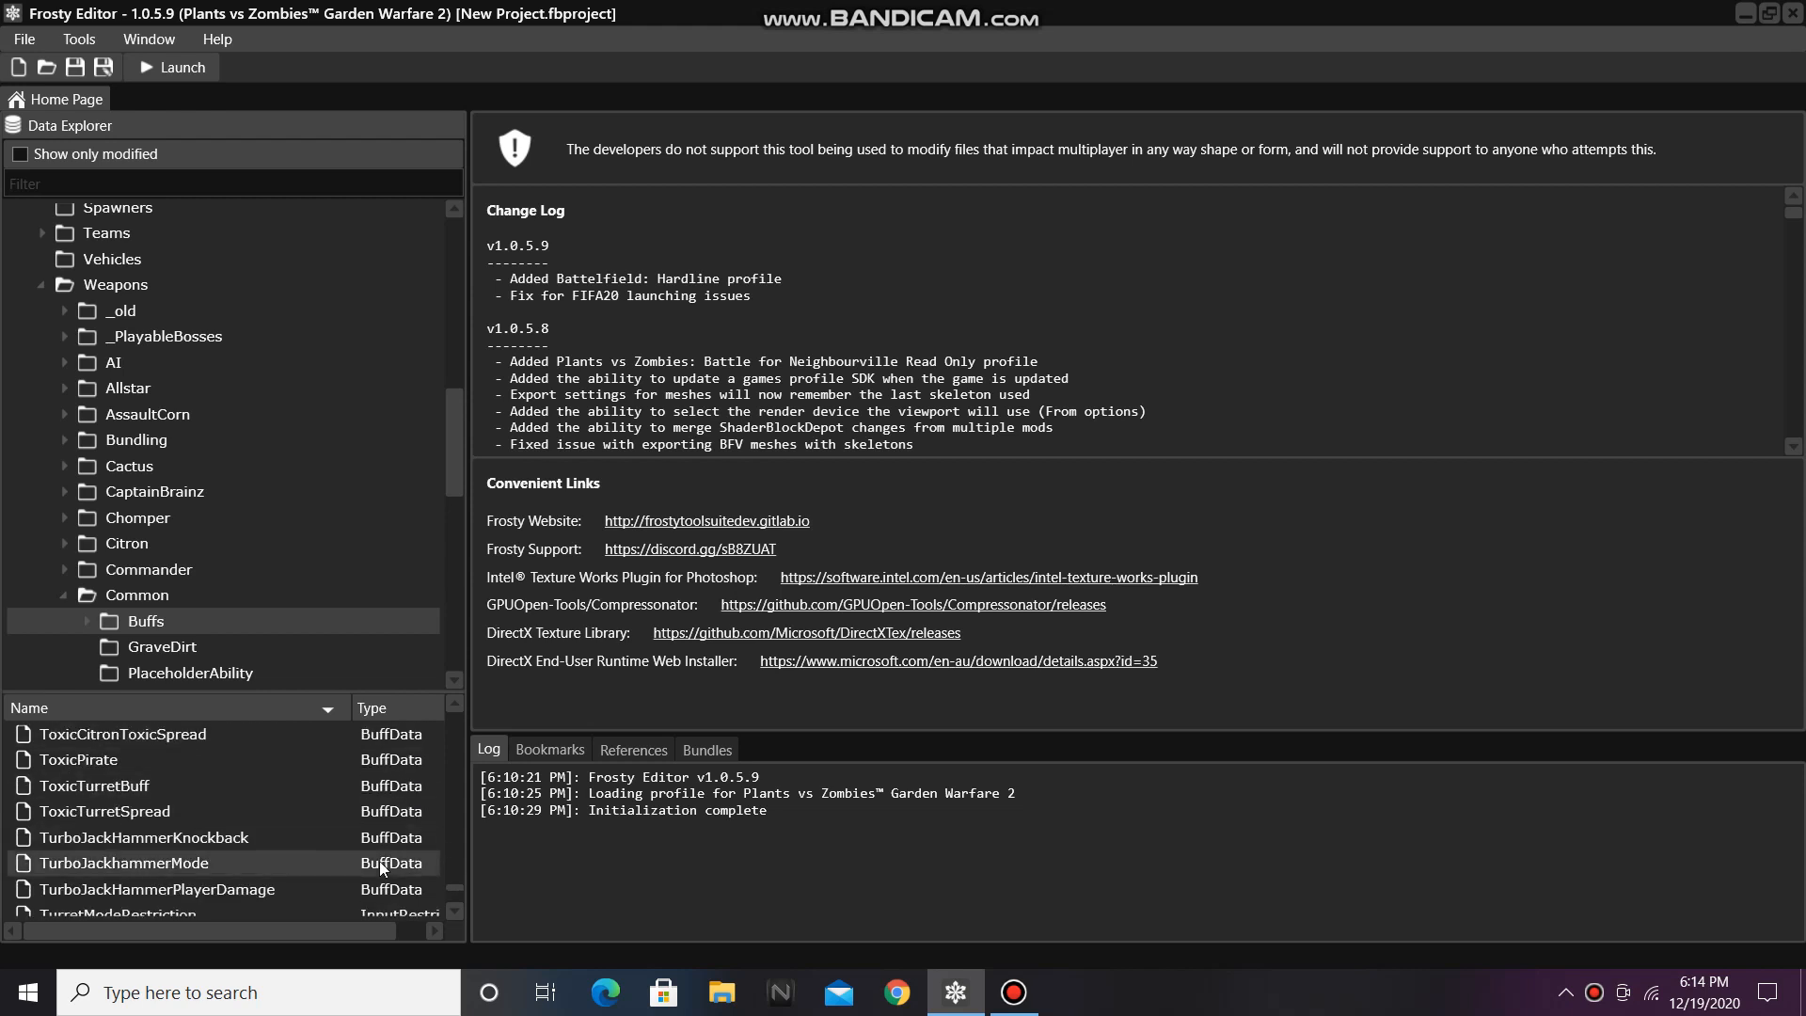
Step: Edit TurboJackhammerMode so its movement speed effect's MaxPowerMultiplier becomes 3
double_click(122, 863)
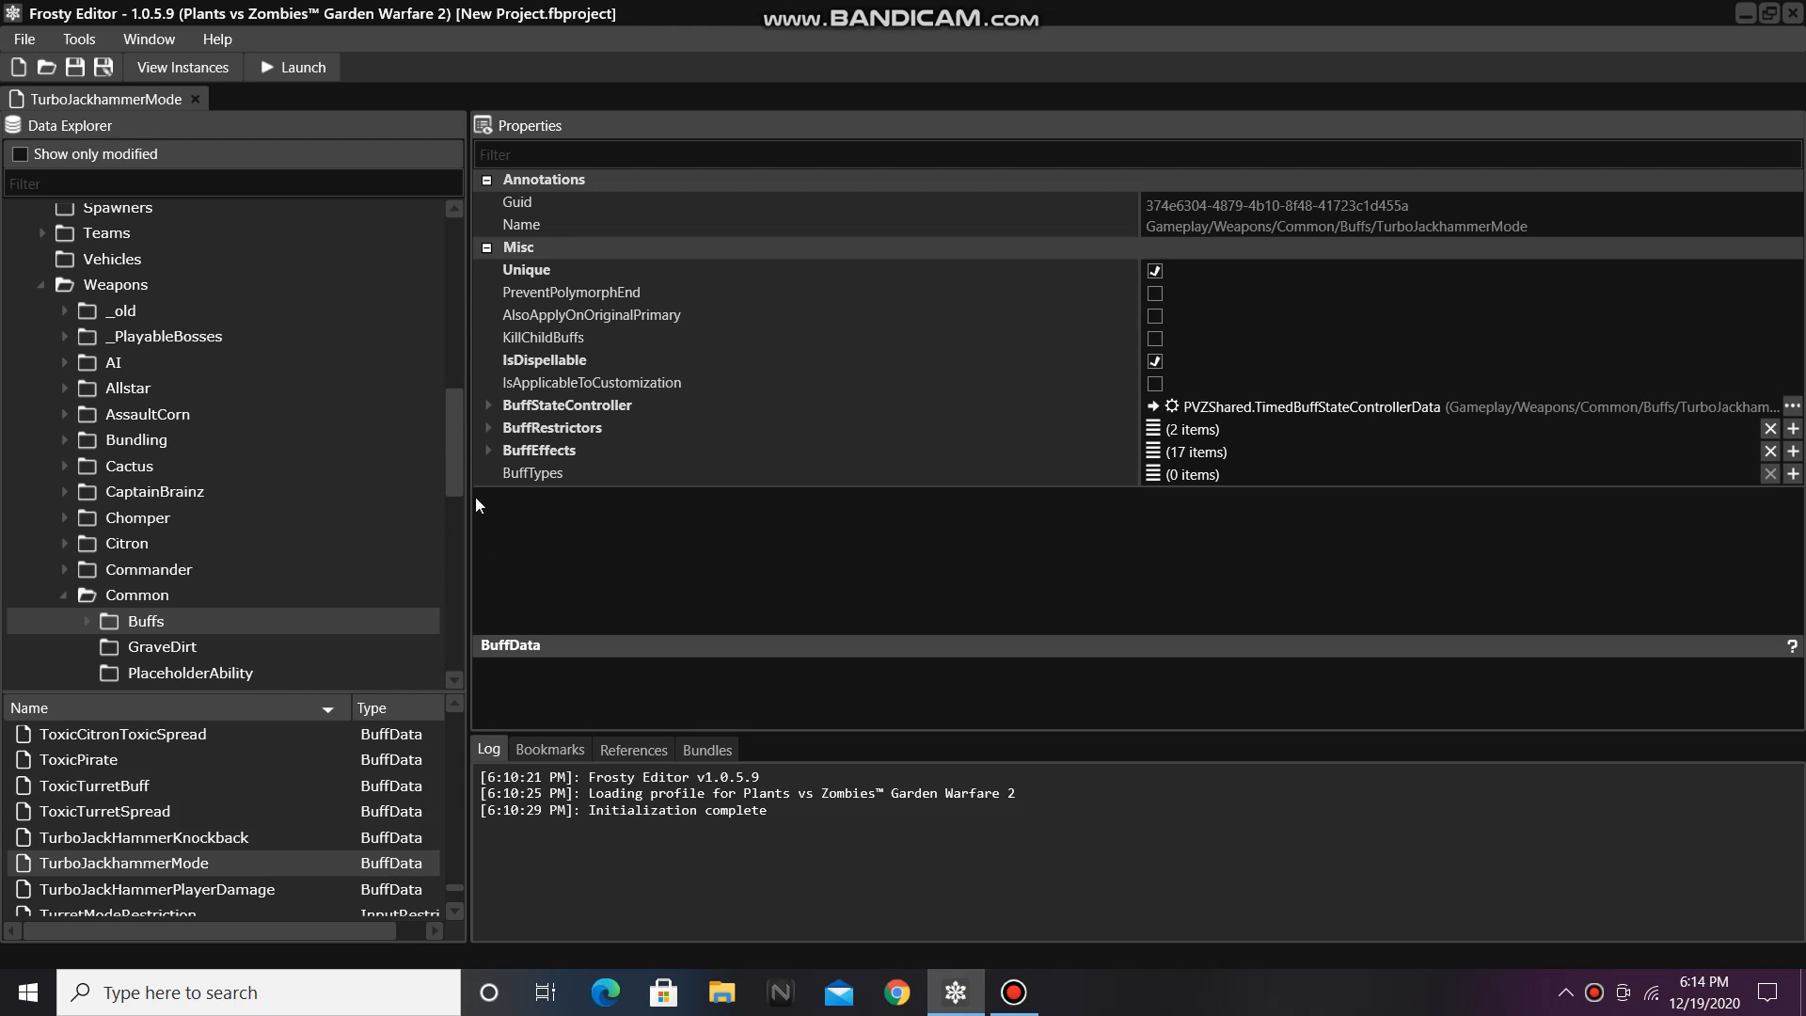
click(489, 449)
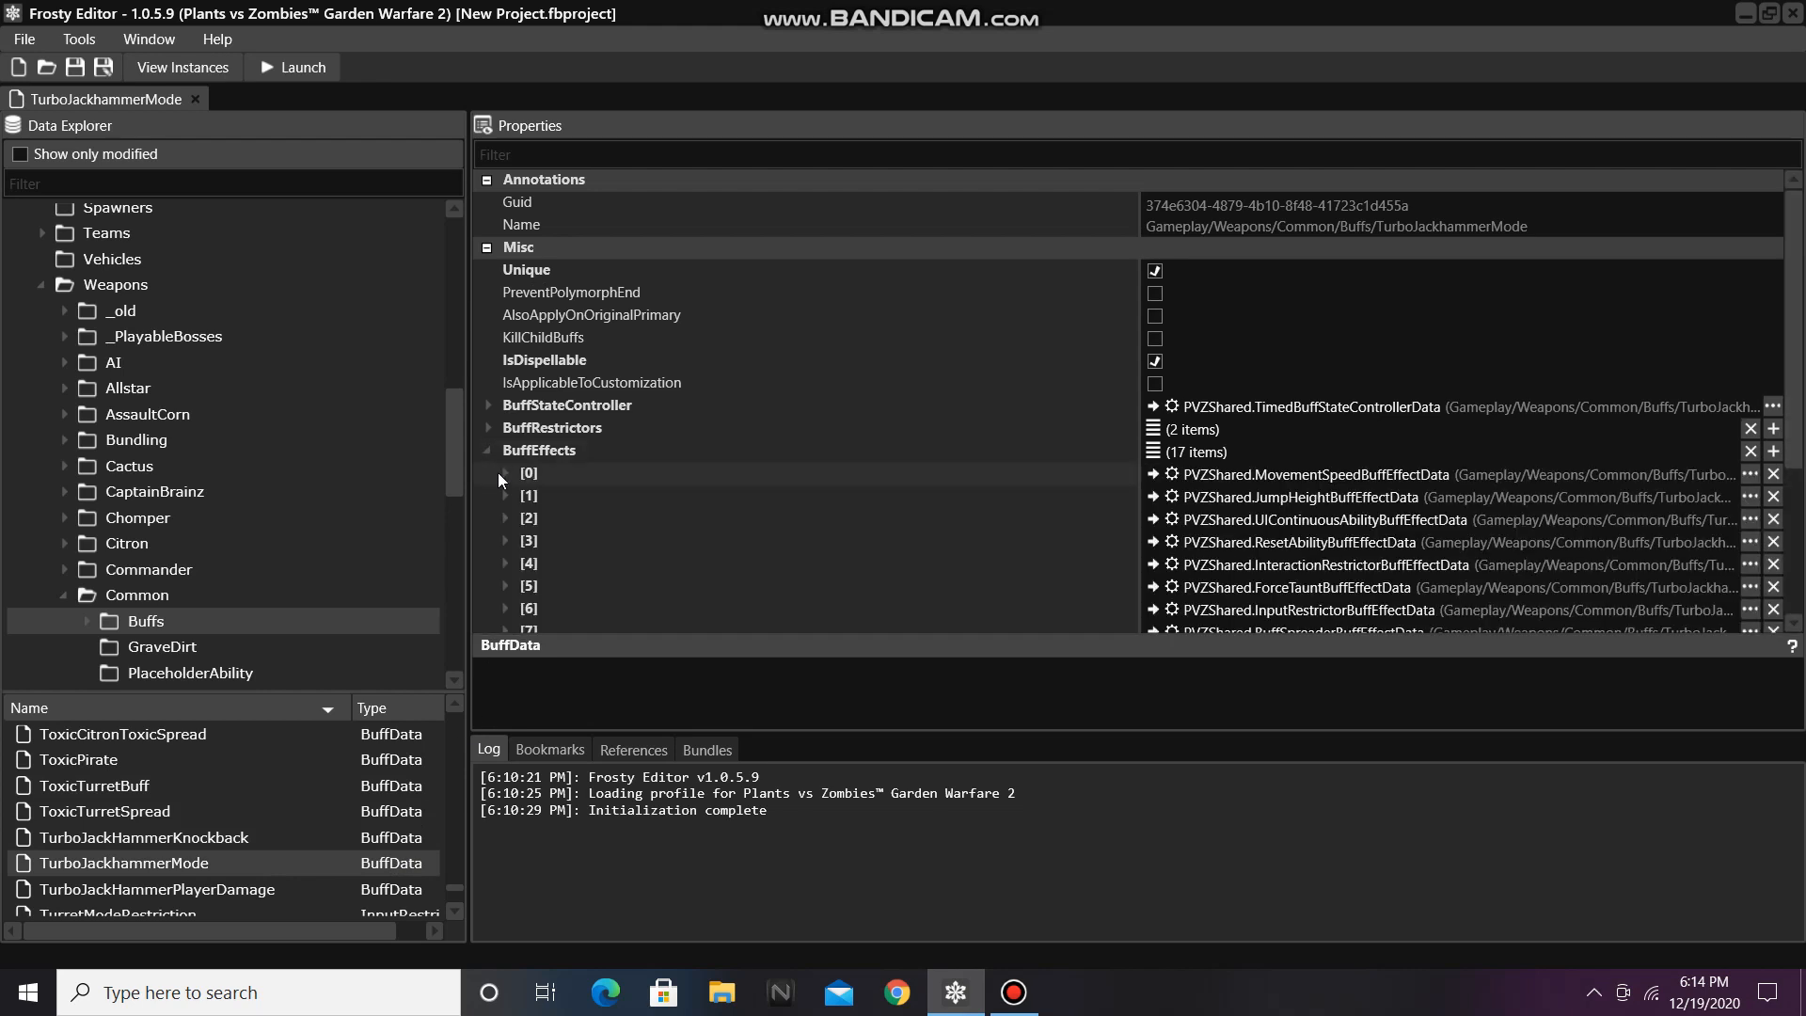
click(504, 472)
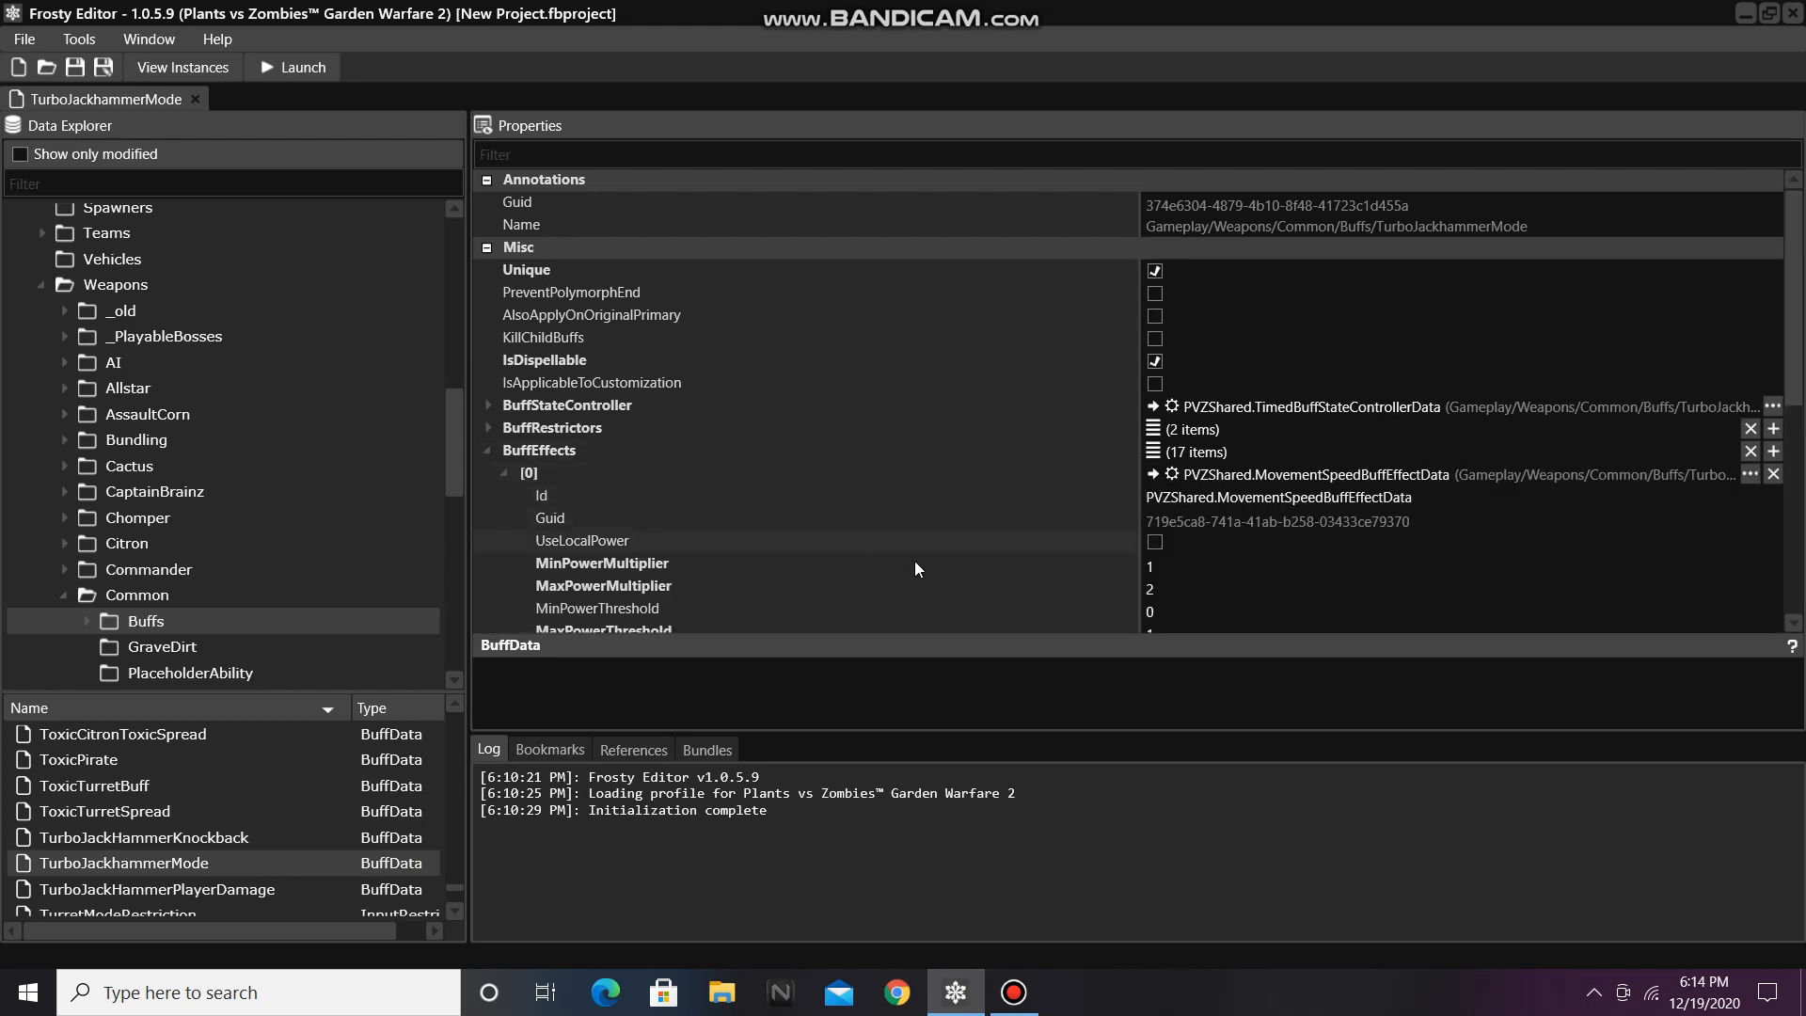
click(1174, 587)
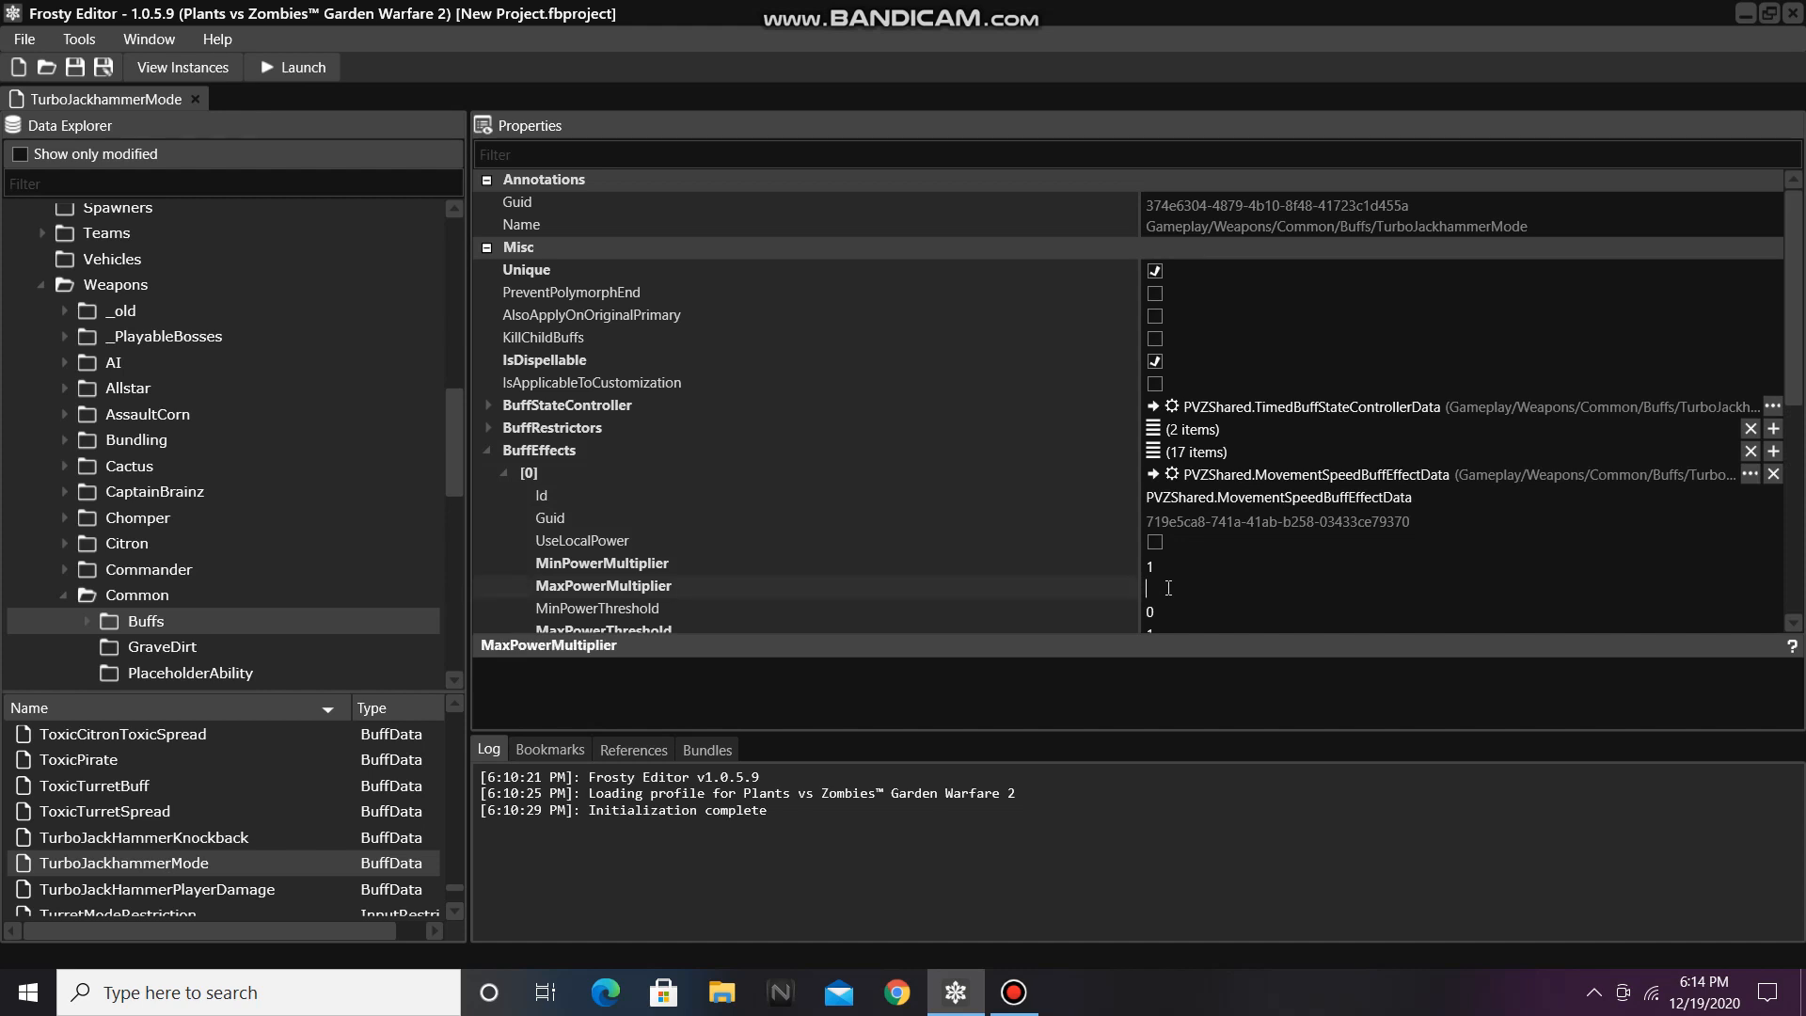
text(3)
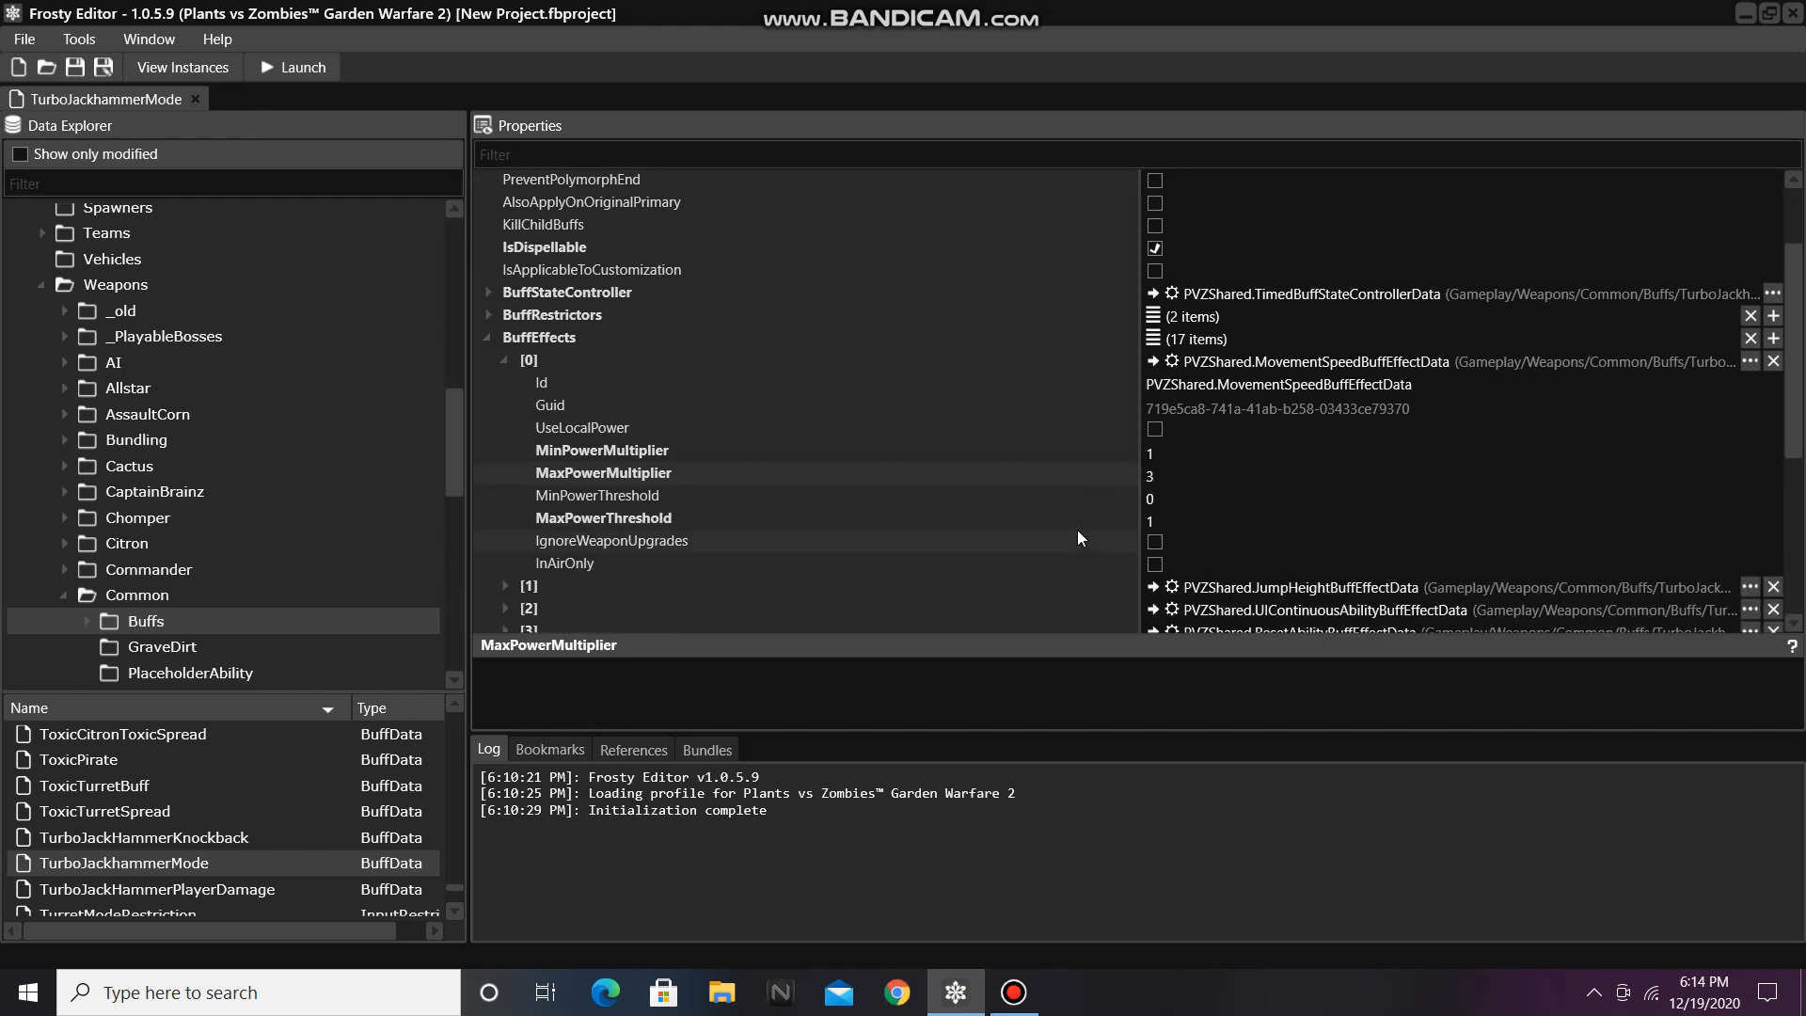
scroll(down, 3)
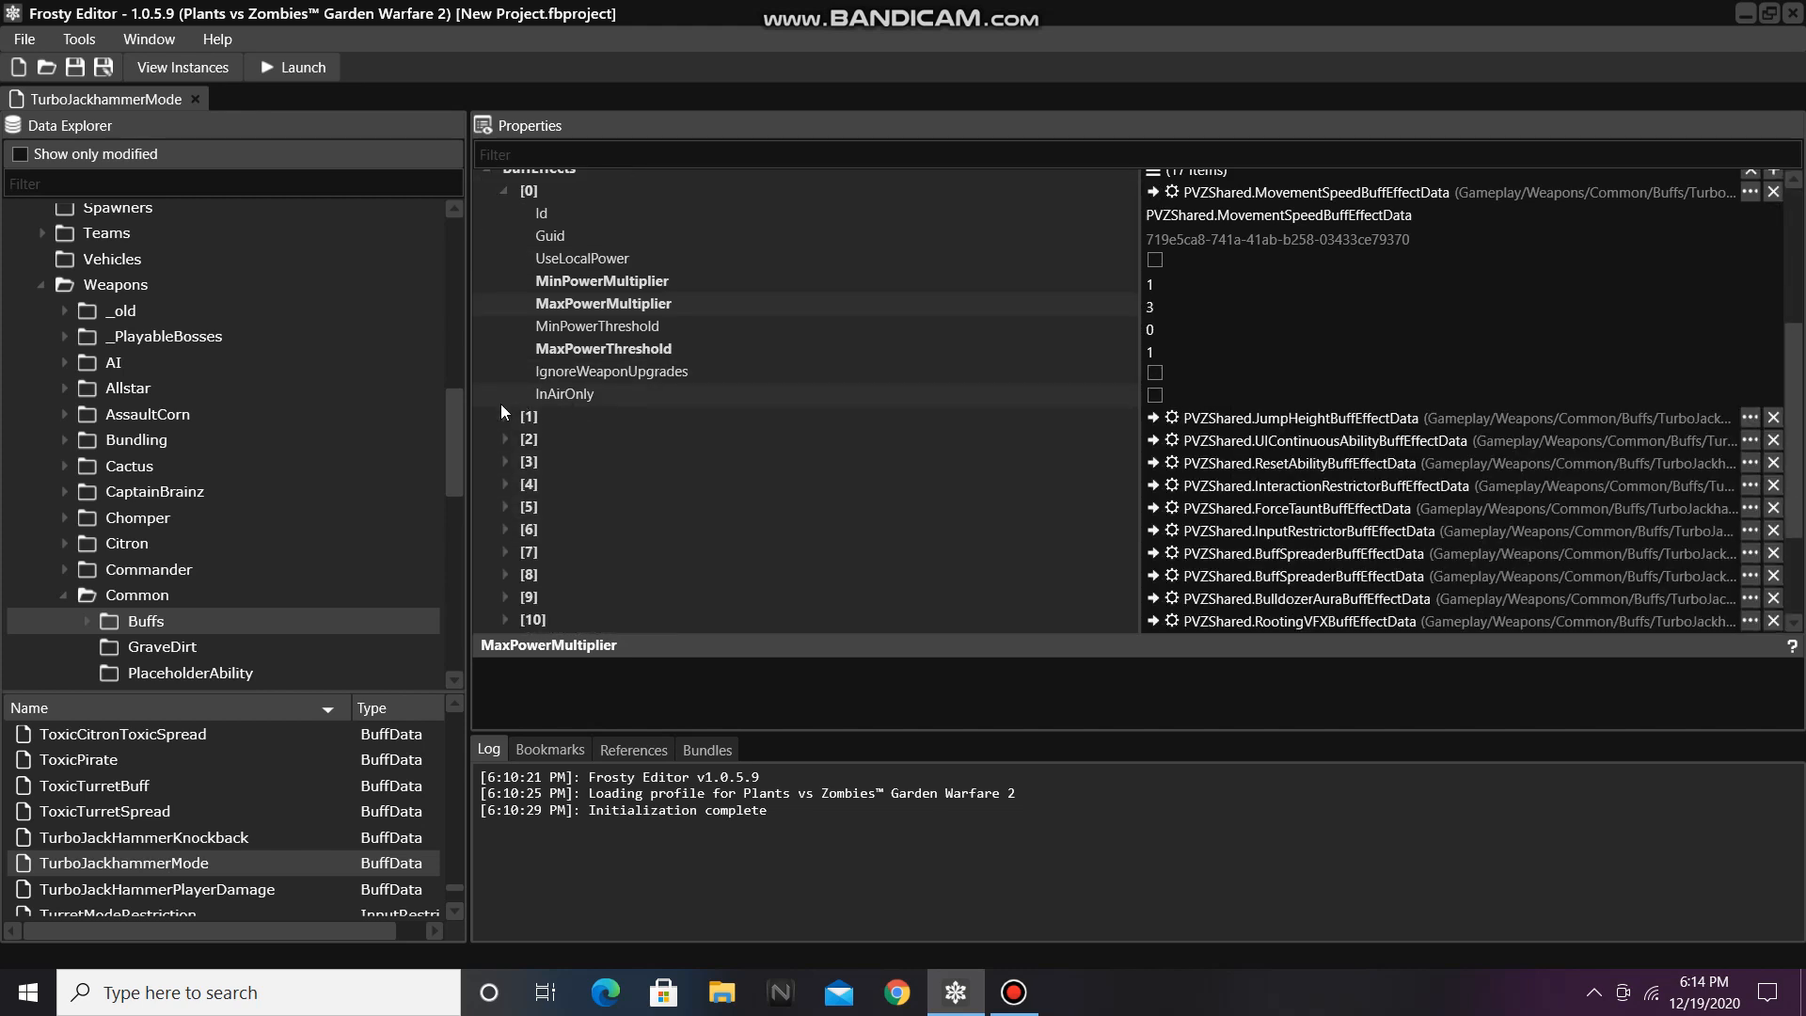
Step: Set the JumpHeightBuffEffectData MaxPowerMultiplier to 2 (was 1.3)
click(506, 416)
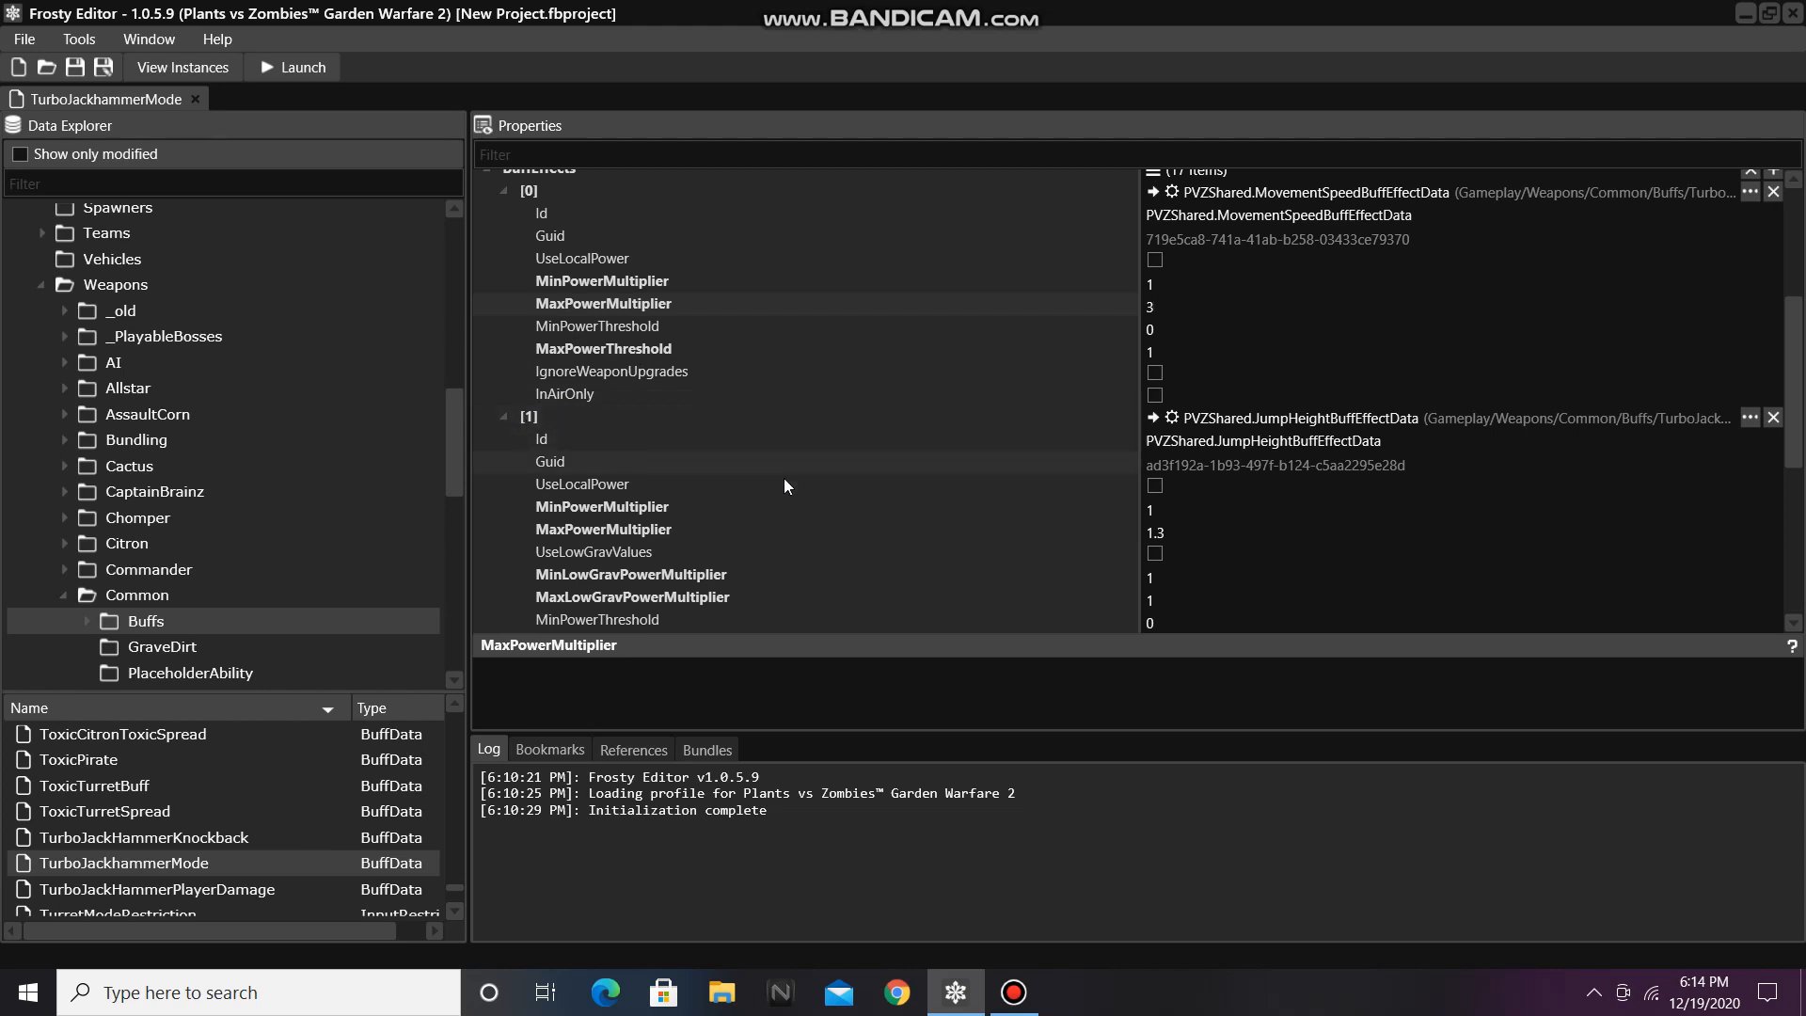
click(1163, 303)
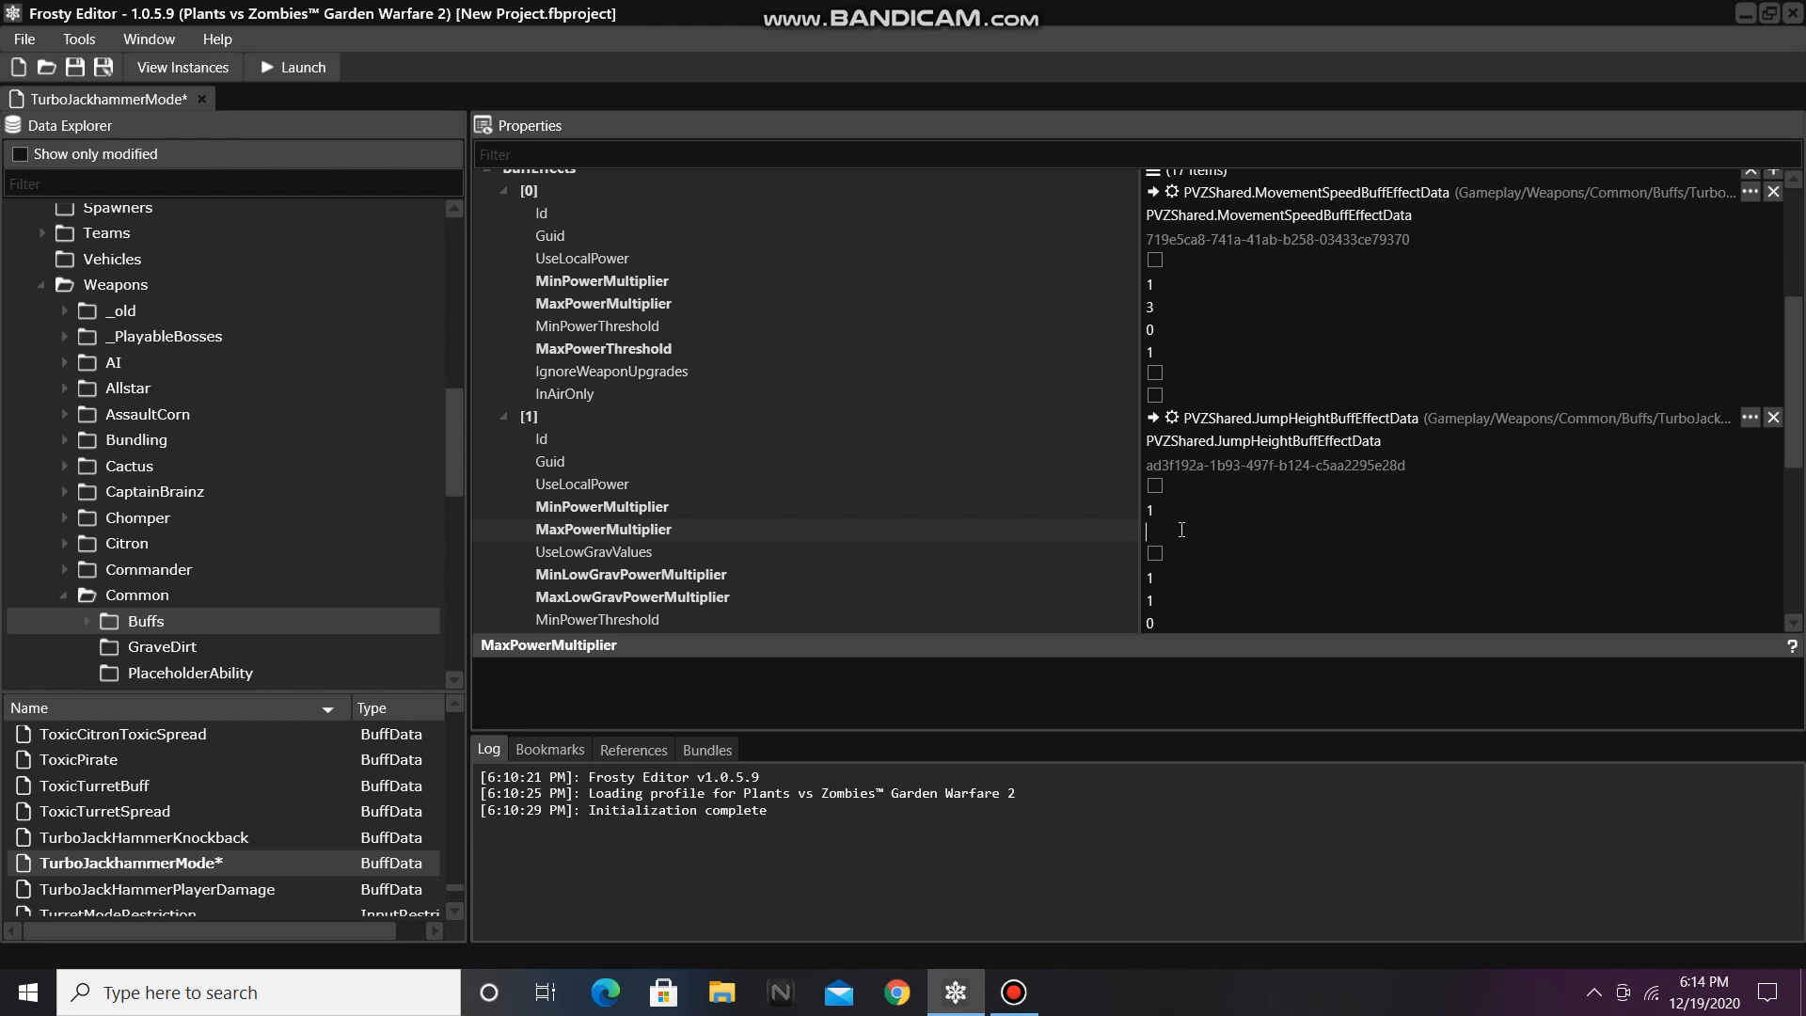
text(2)
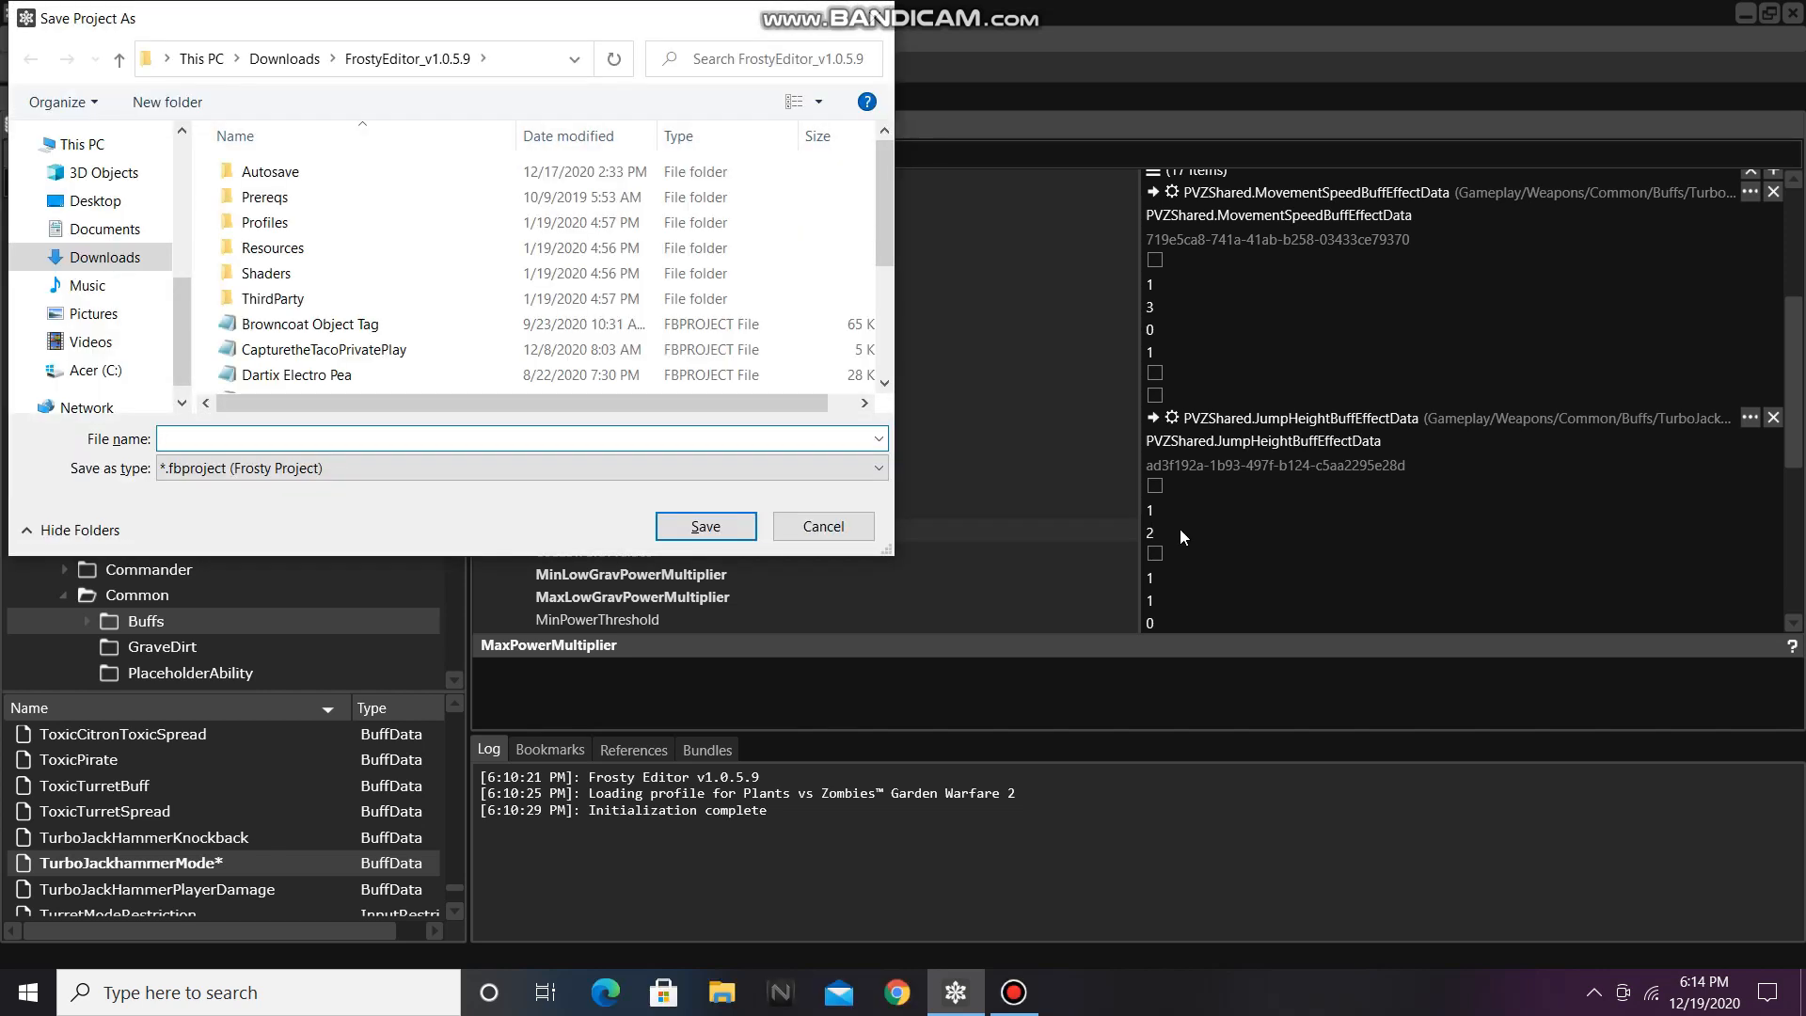
Step: Save the project as TurboJackhammerBuff.fbproject in the FrostyEditor_v1.0.5.9 folder
text(TurboJack)
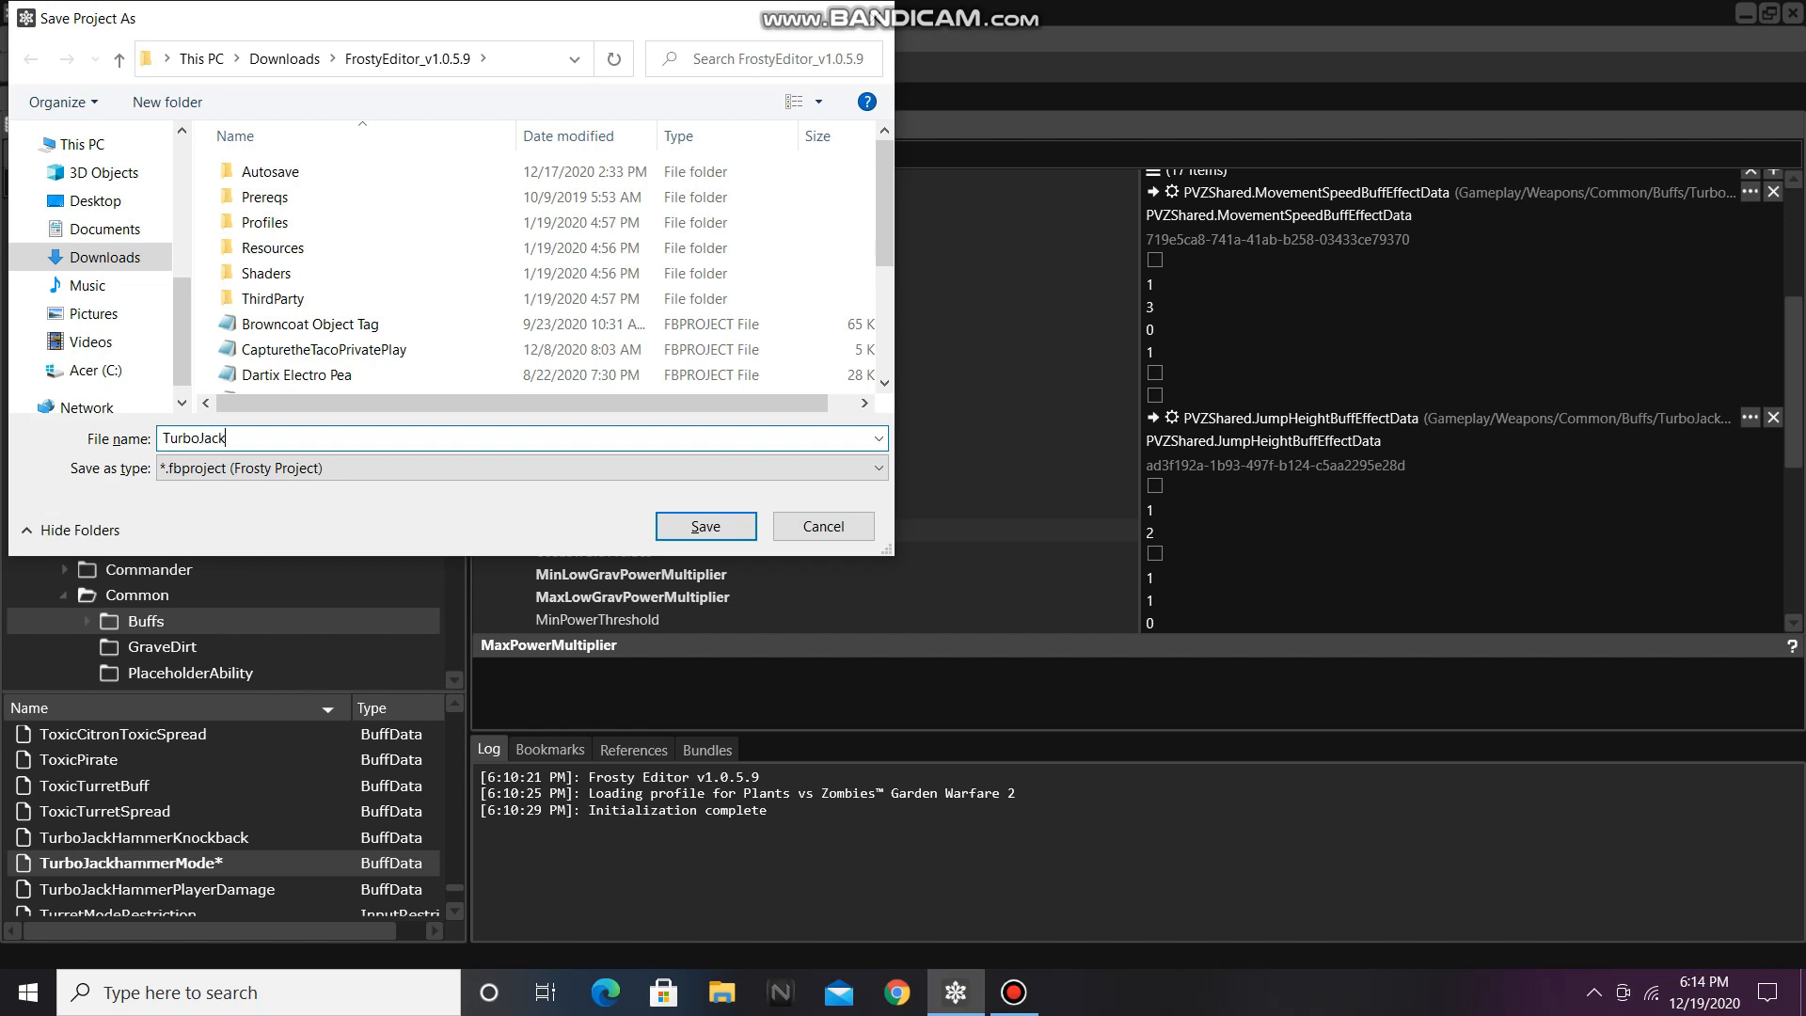
text(hammer)
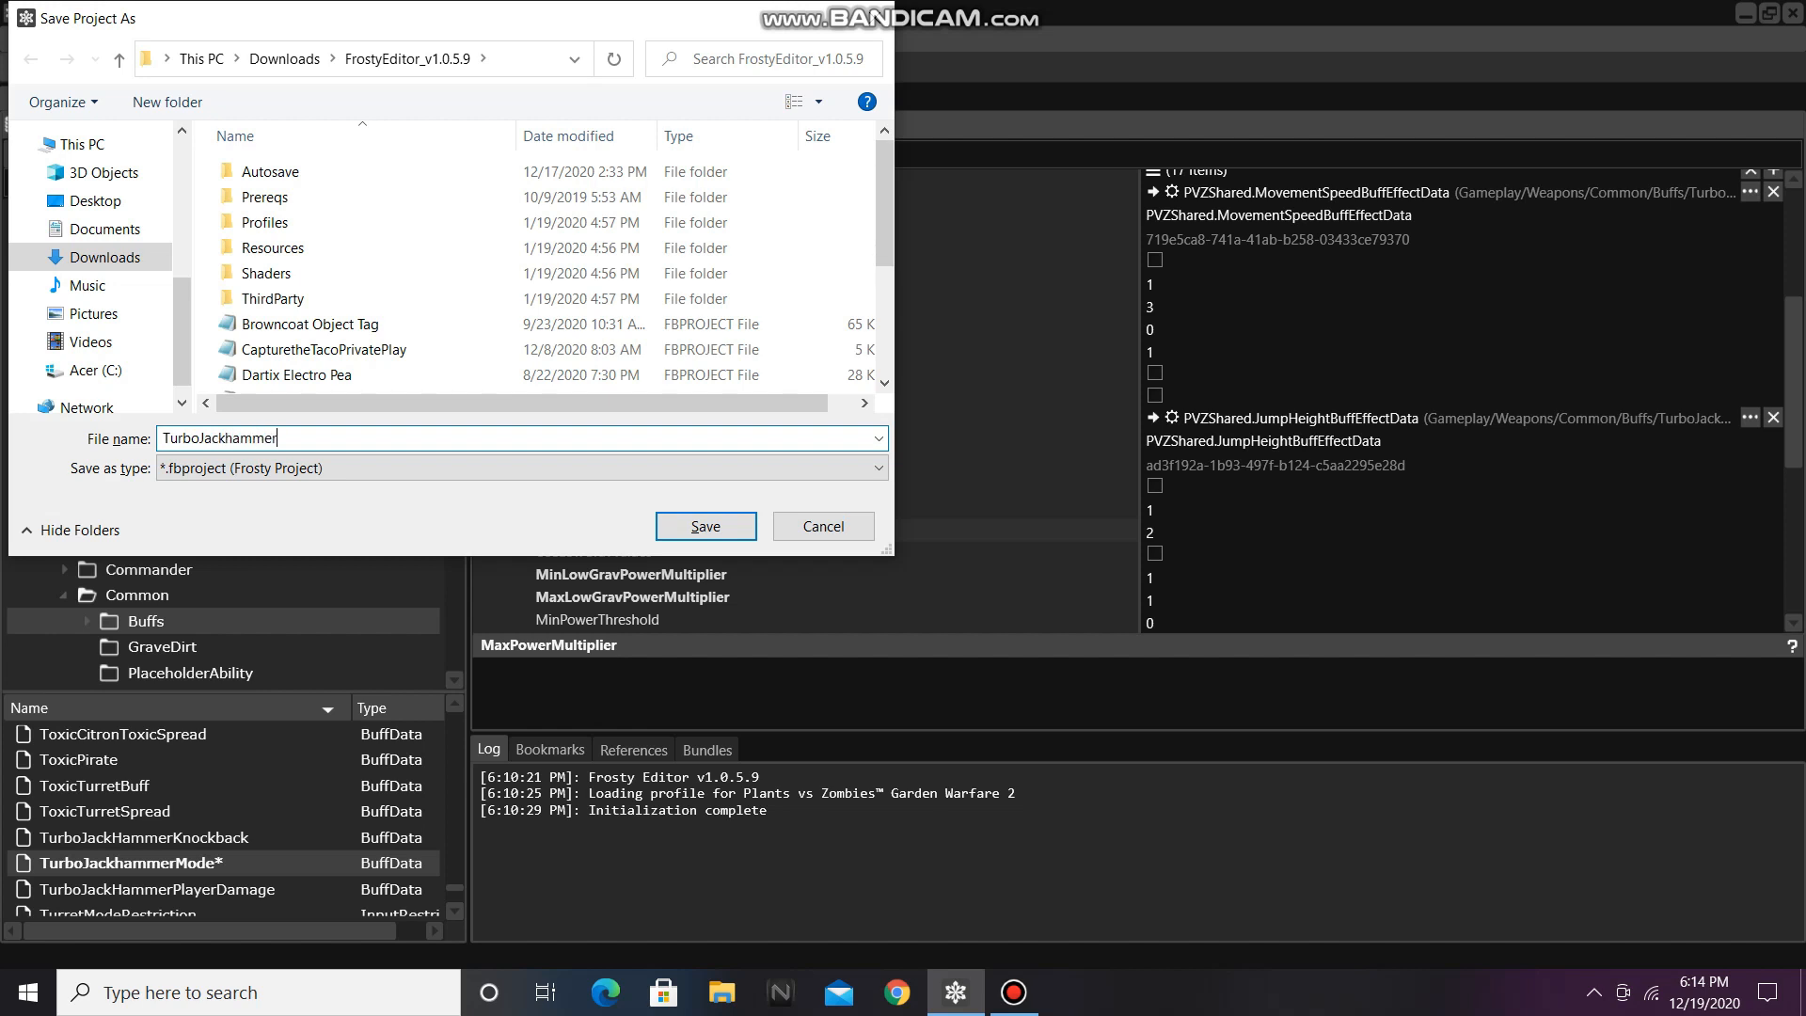
text(Buff)
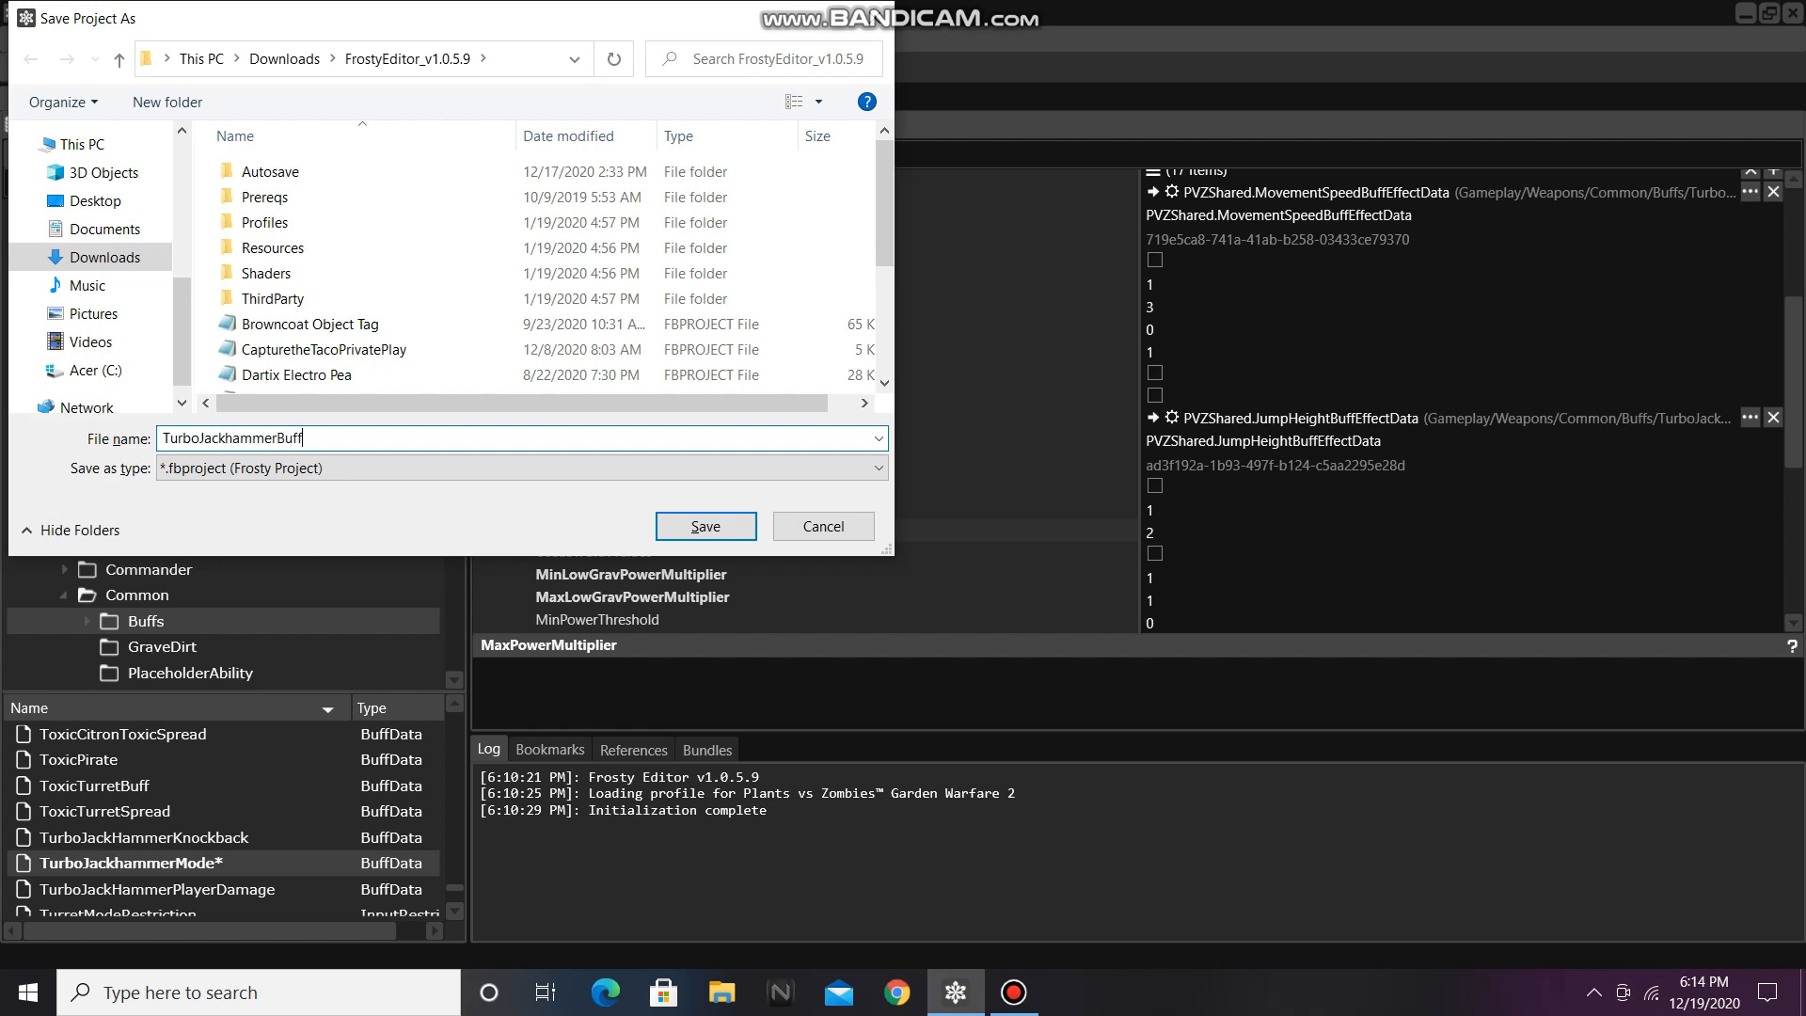
click(705, 525)
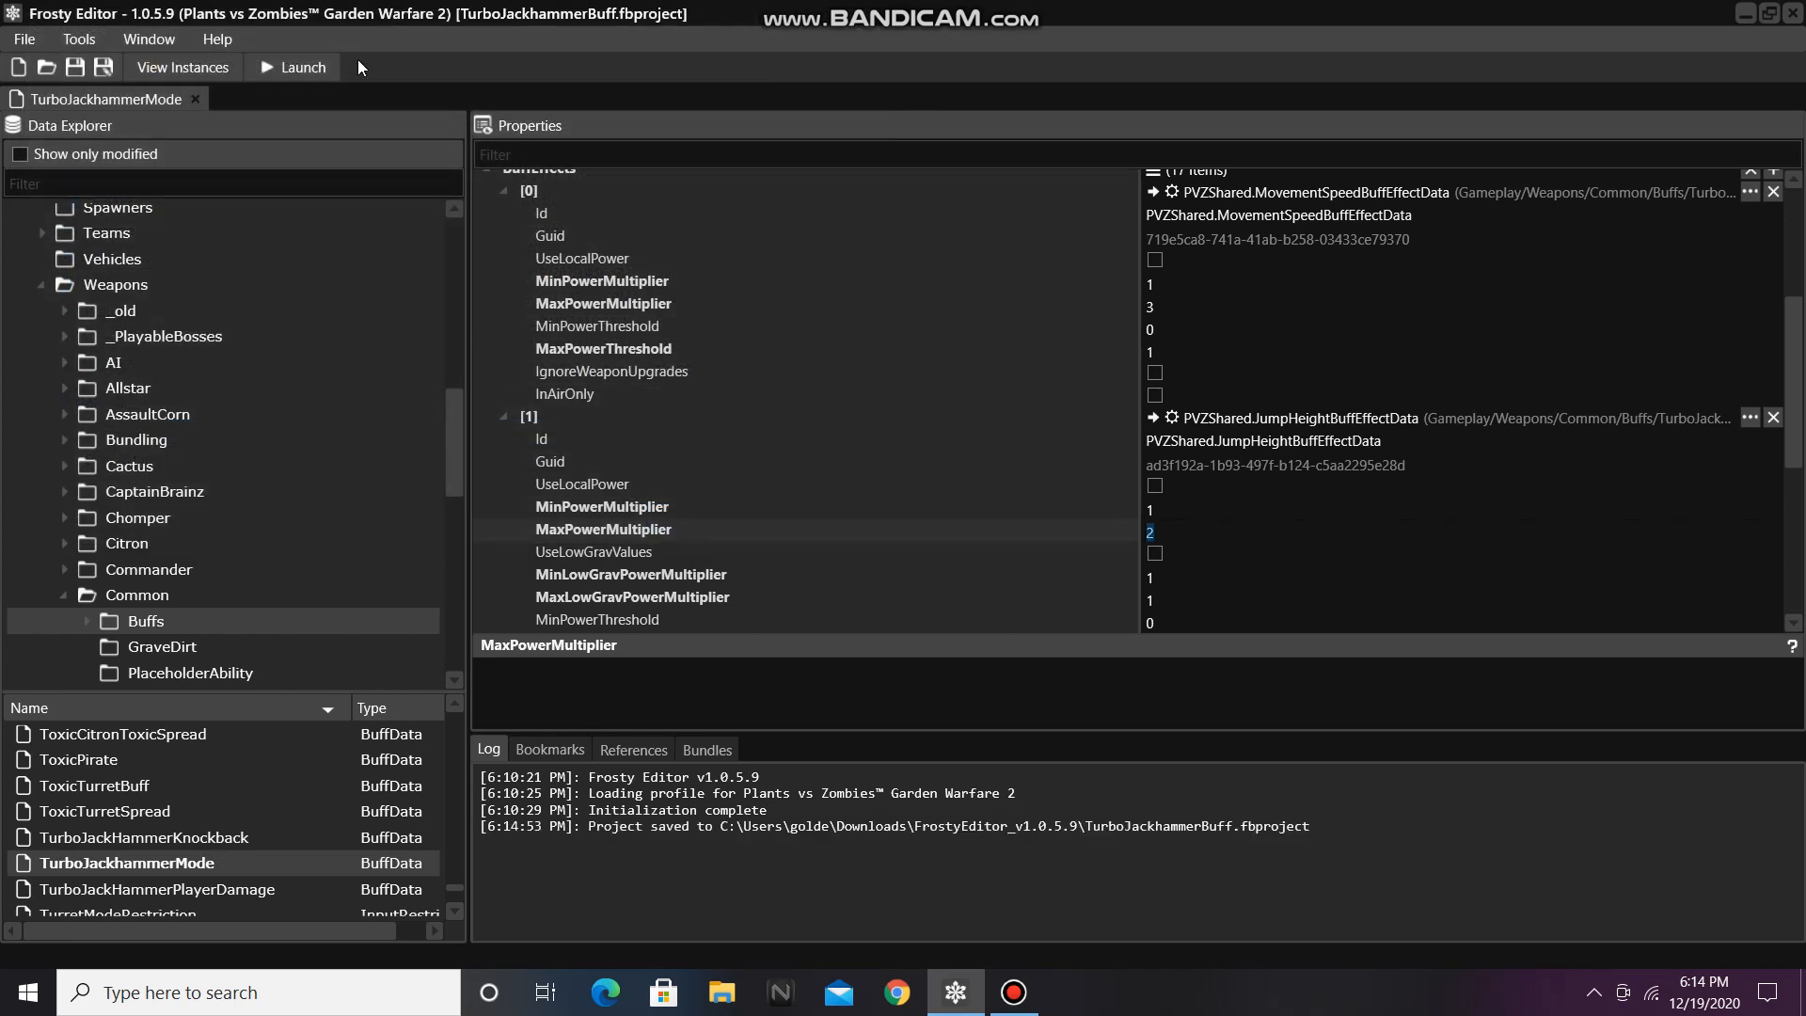
Step: Launch the game with the modified TurboJackhammerMode buff applied
click(291, 68)
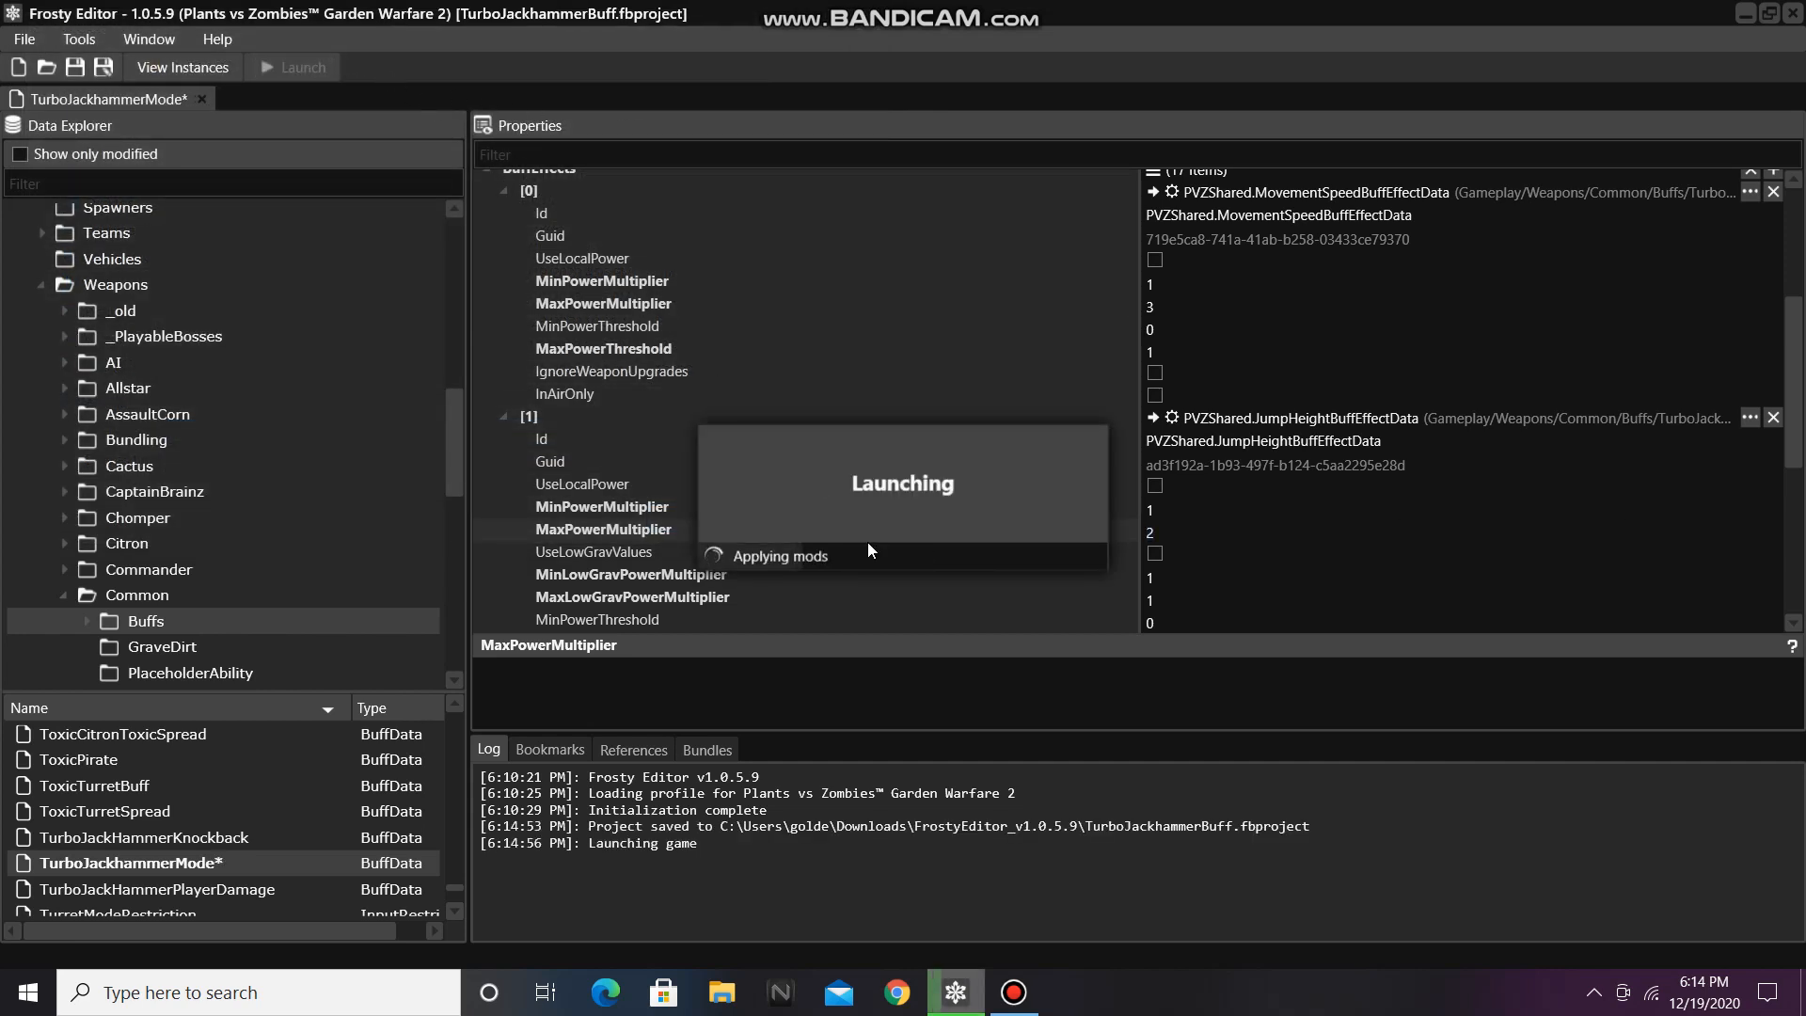